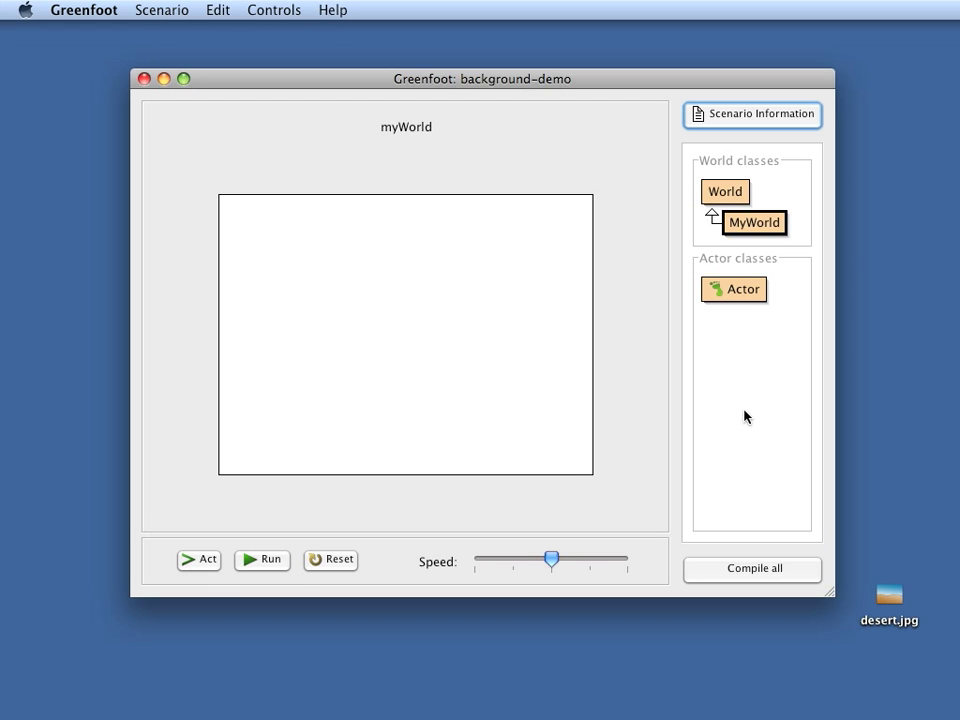
pyautogui.moveTo(876, 602)
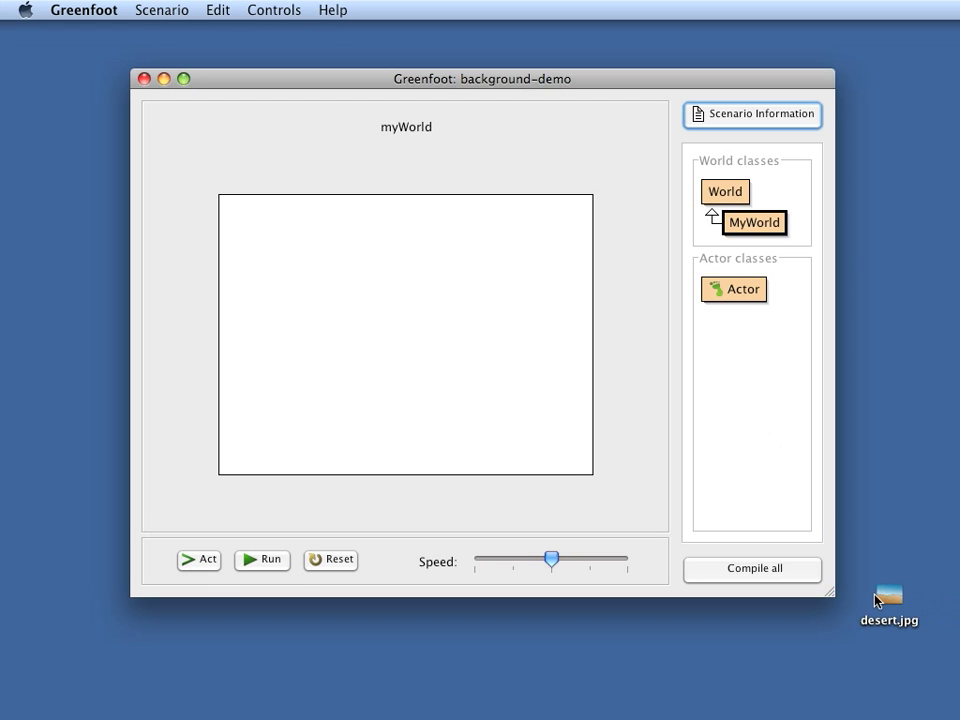
pyautogui.moveTo(476, 374)
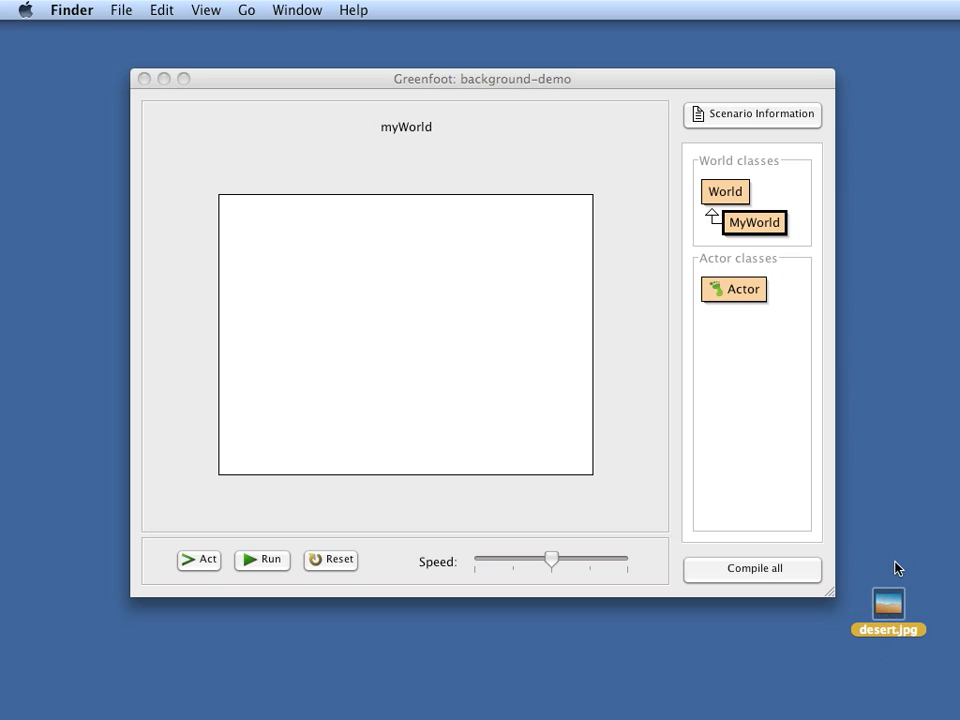
pyautogui.moveTo(496, 382)
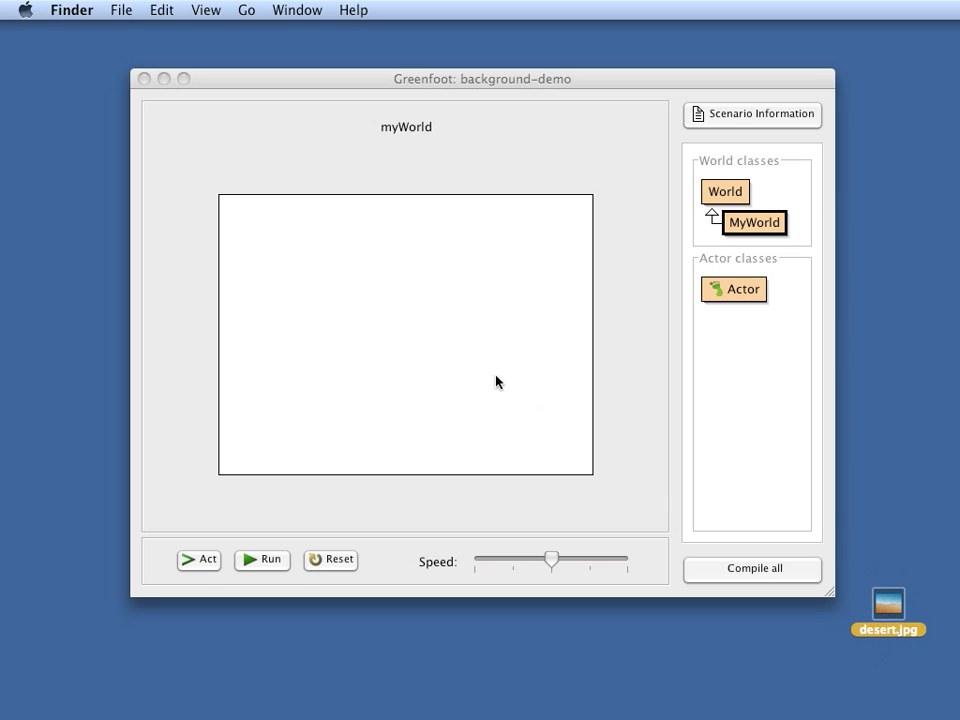
pyautogui.moveTo(644, 366)
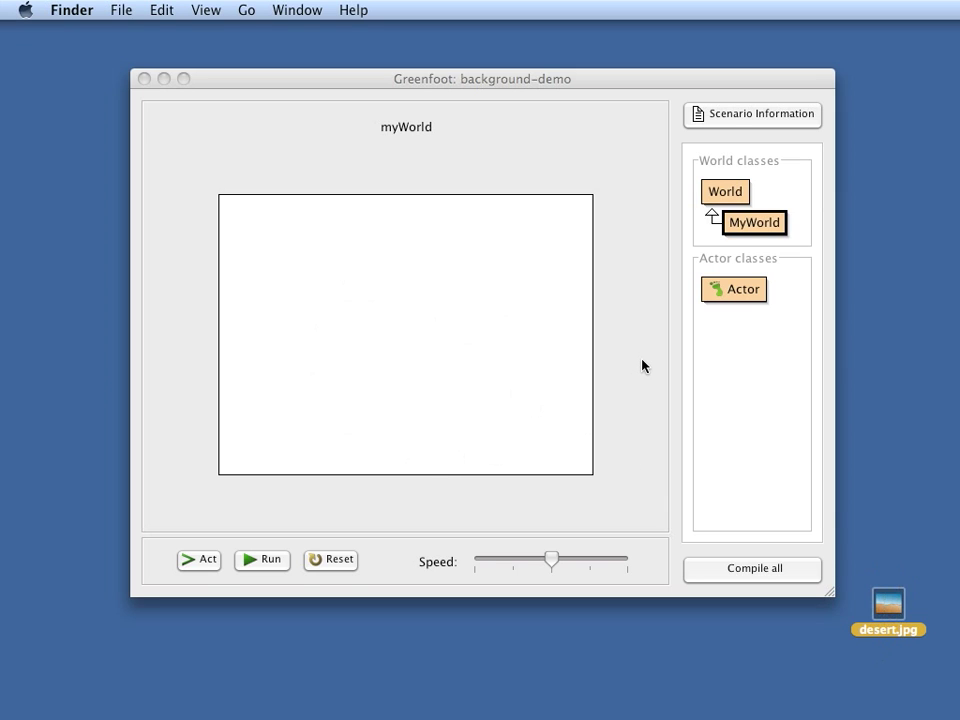
pyautogui.moveTo(696, 318)
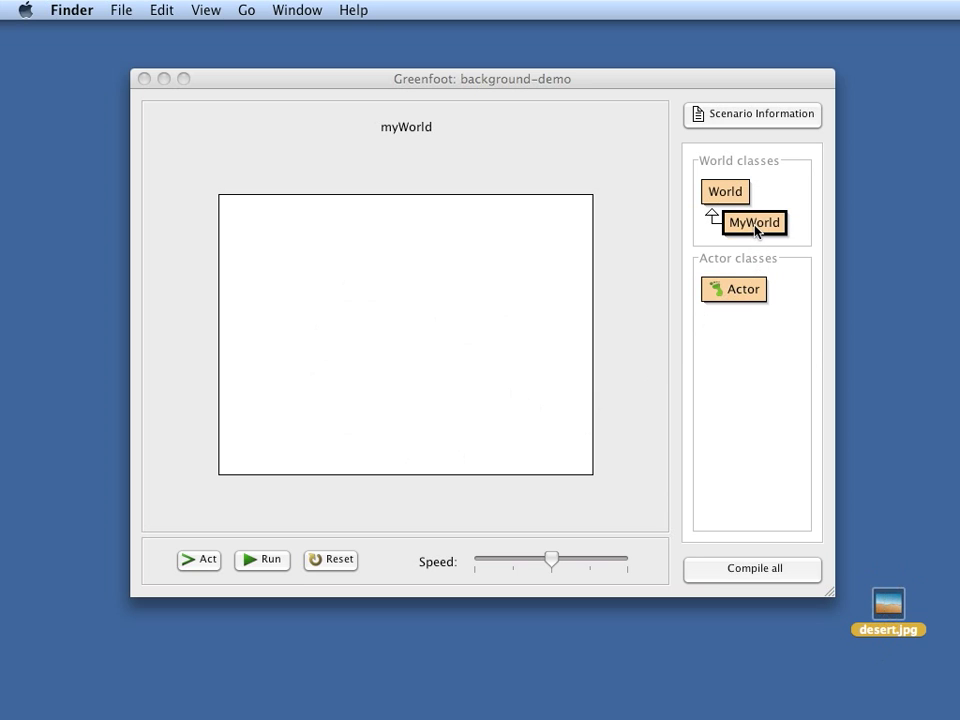
# - Start Set image... for MyWorld and browse the buildings, food and backgrounds categories
pyautogui.rightClick(754, 222)
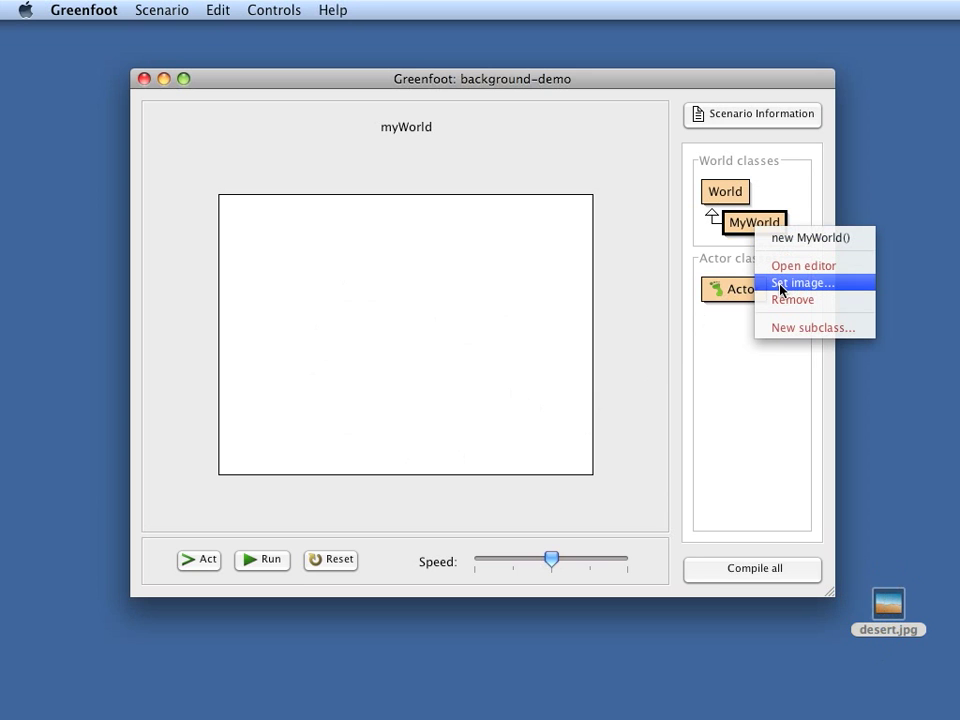
pyautogui.click(802, 282)
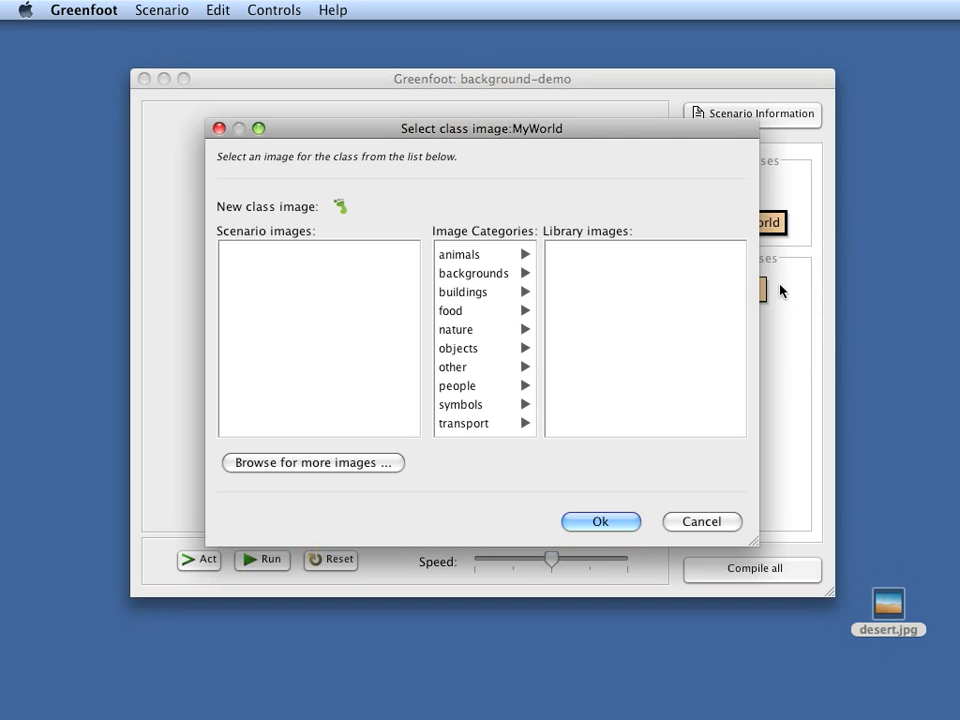
pyautogui.moveTo(578, 298)
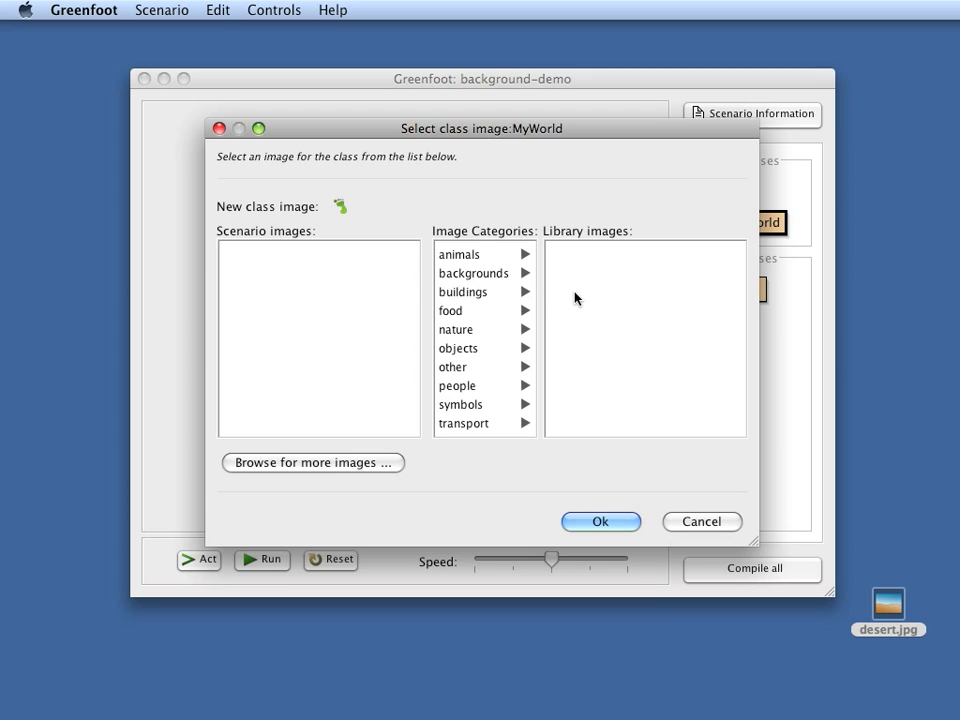
pyautogui.moveTo(476, 284)
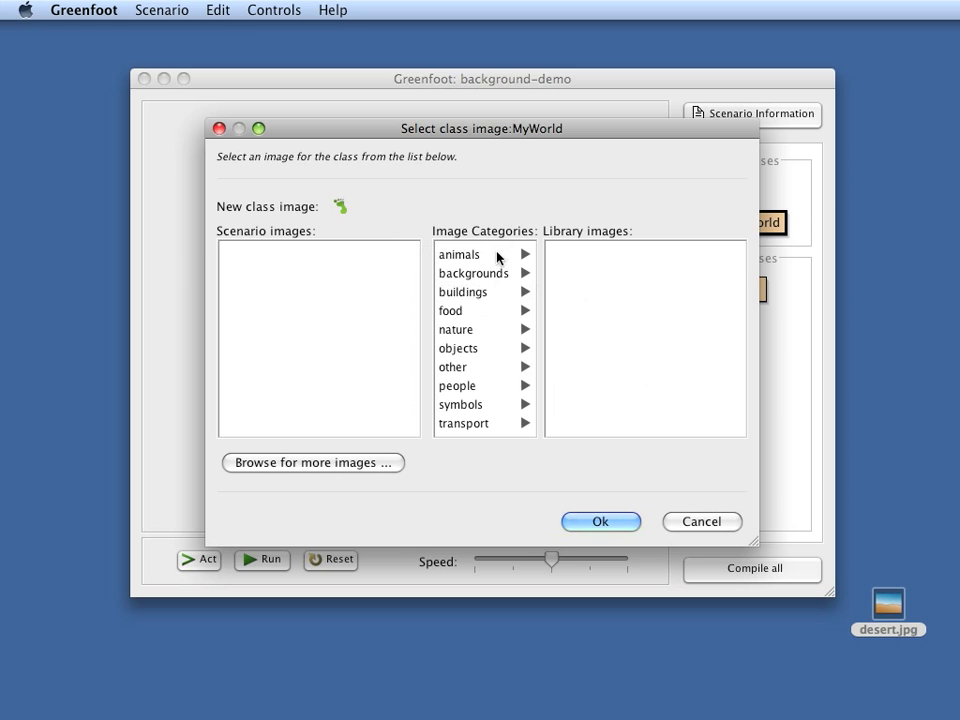
pyautogui.click(462, 292)
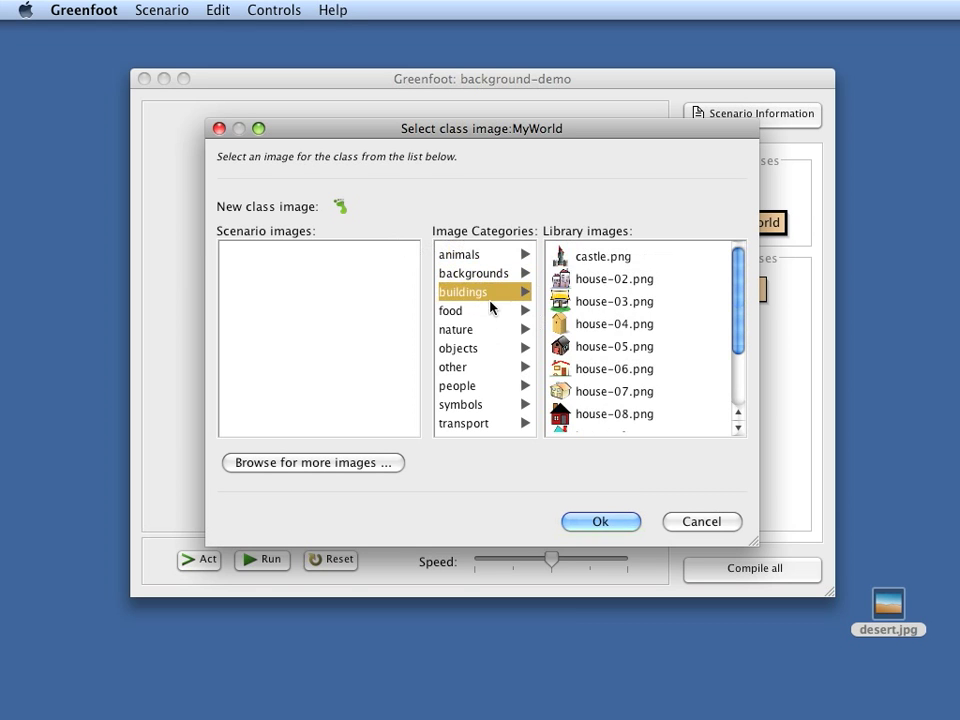
pyautogui.click(452, 310)
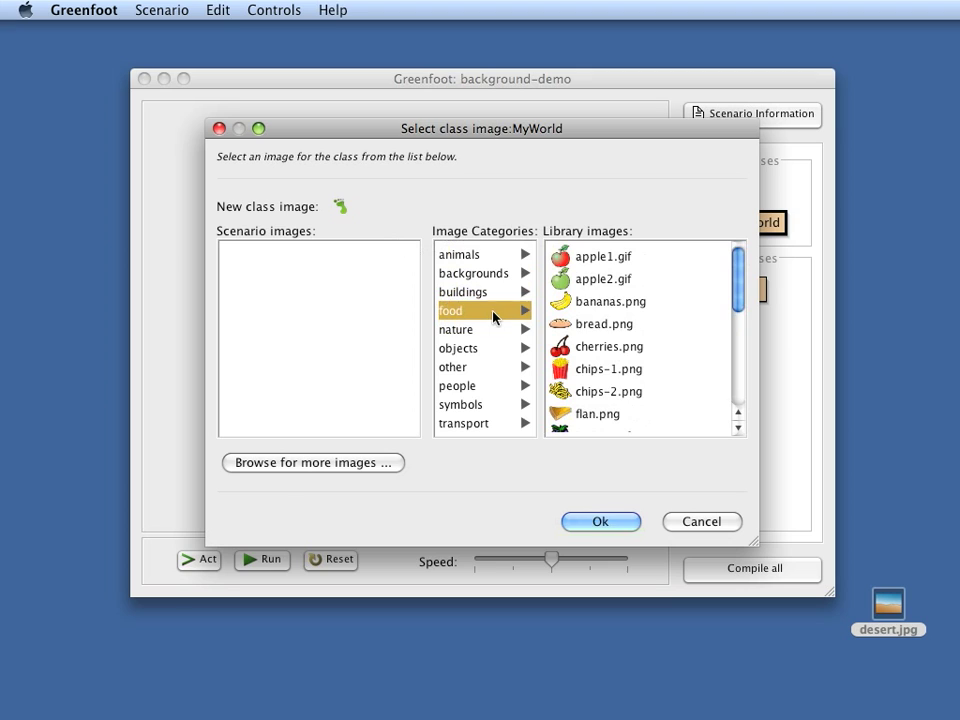
pyautogui.click(472, 272)
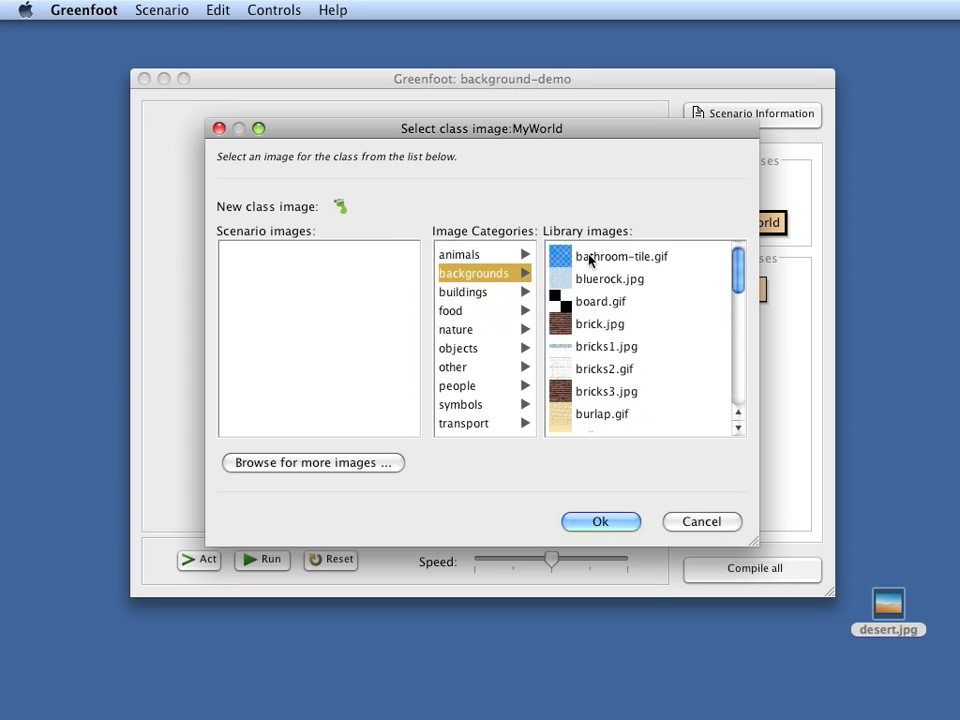
pyautogui.moveTo(610, 374)
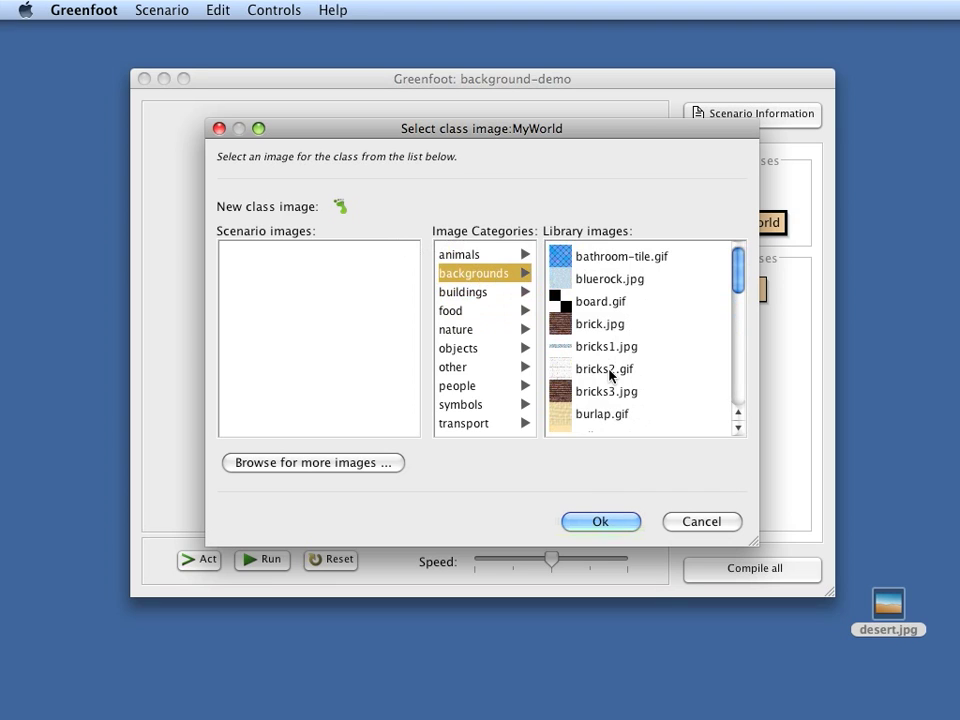
pyautogui.moveTo(856, 582)
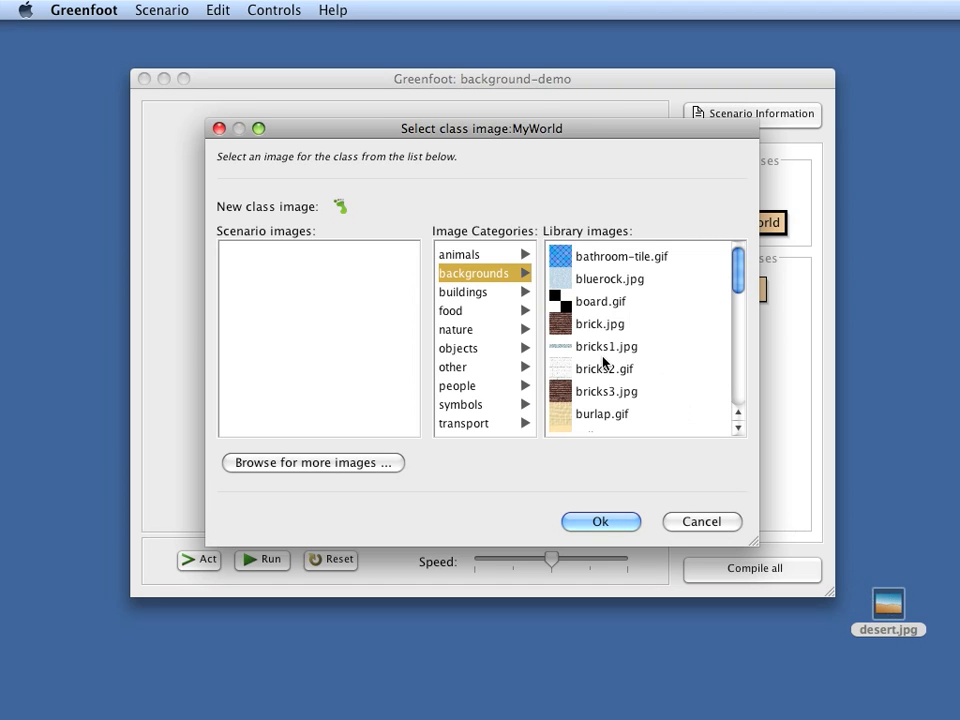
pyautogui.moveTo(314, 464)
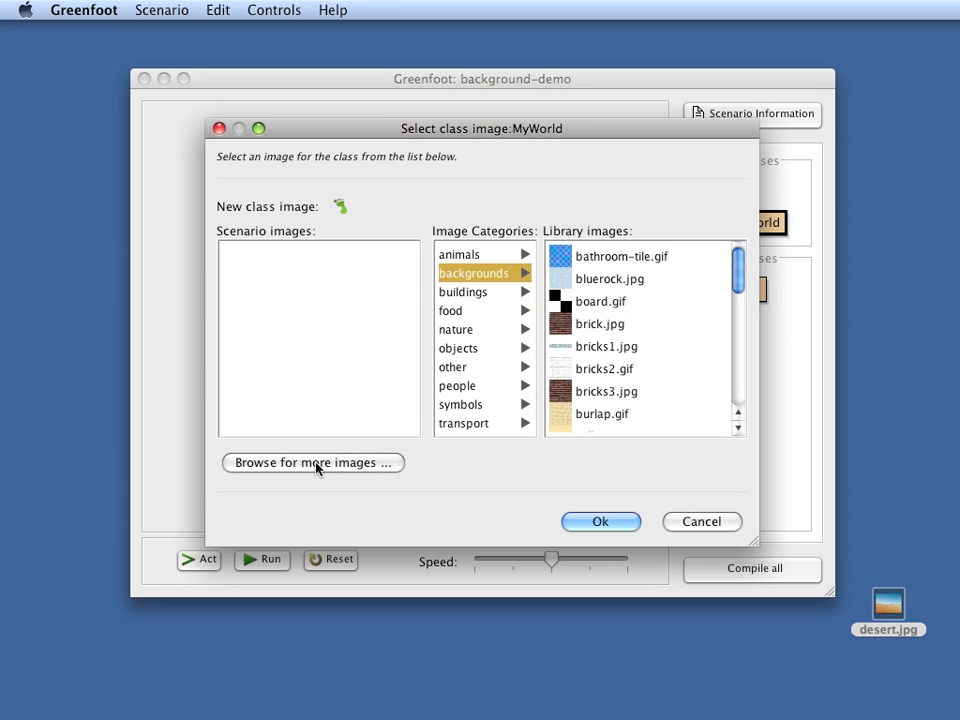
# - Browse for more images and select desert.jpg from the Desktop as the class image
pyautogui.click(312, 464)
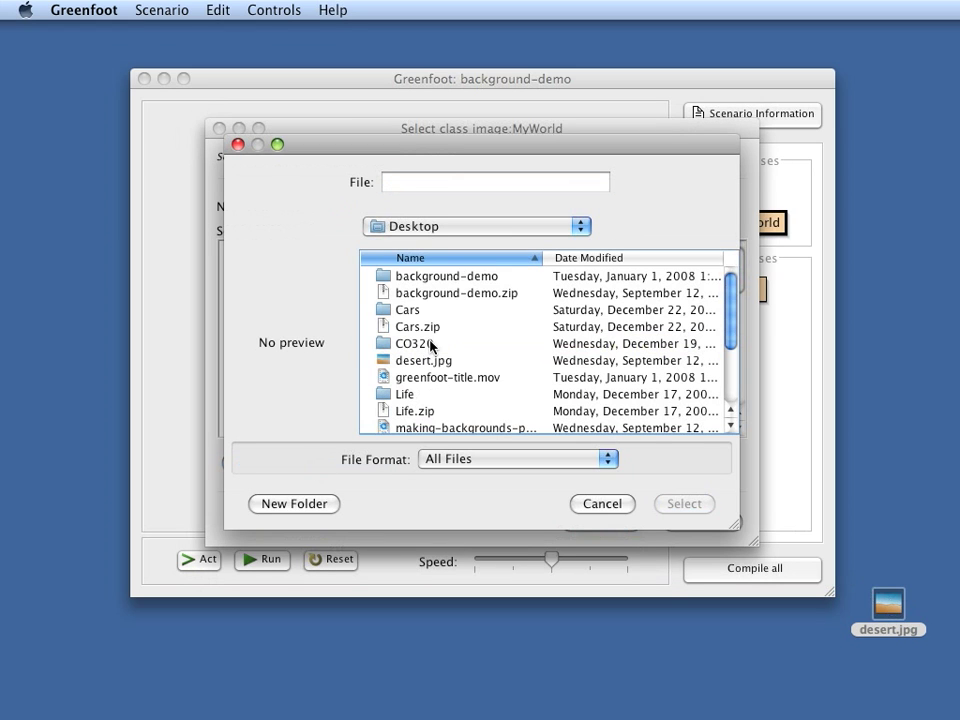
pyautogui.click(424, 360)
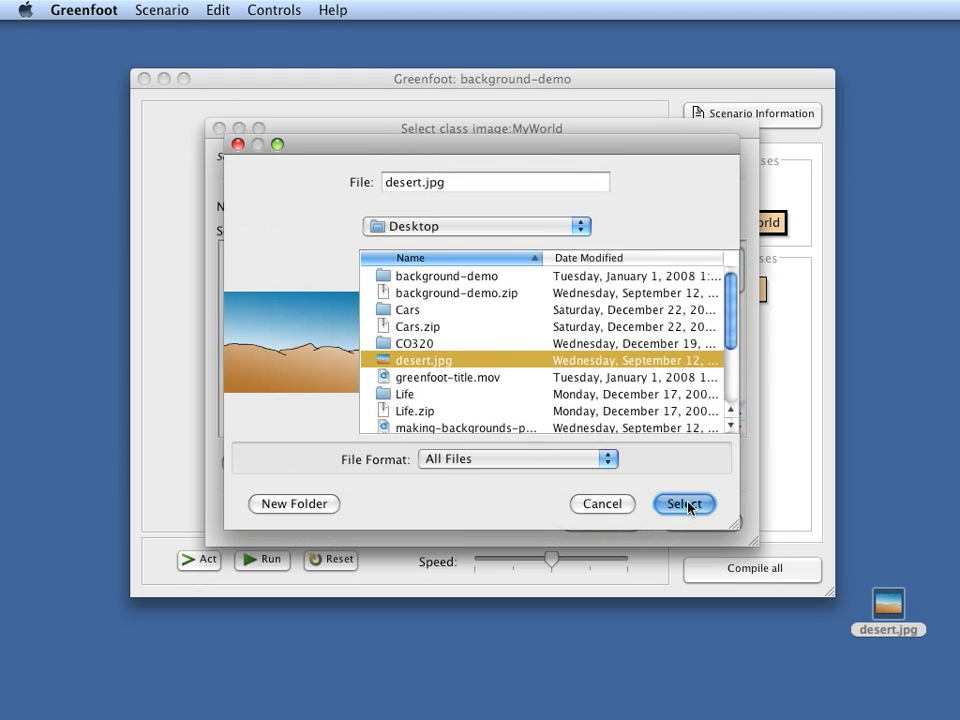
pyautogui.click(684, 504)
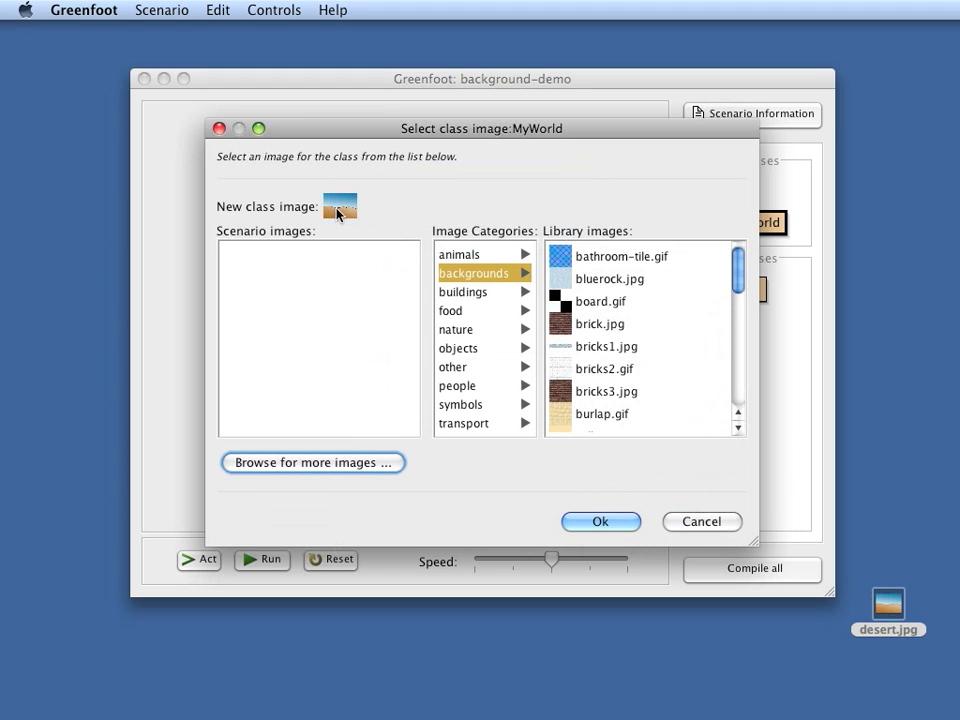
pyautogui.moveTo(376, 214)
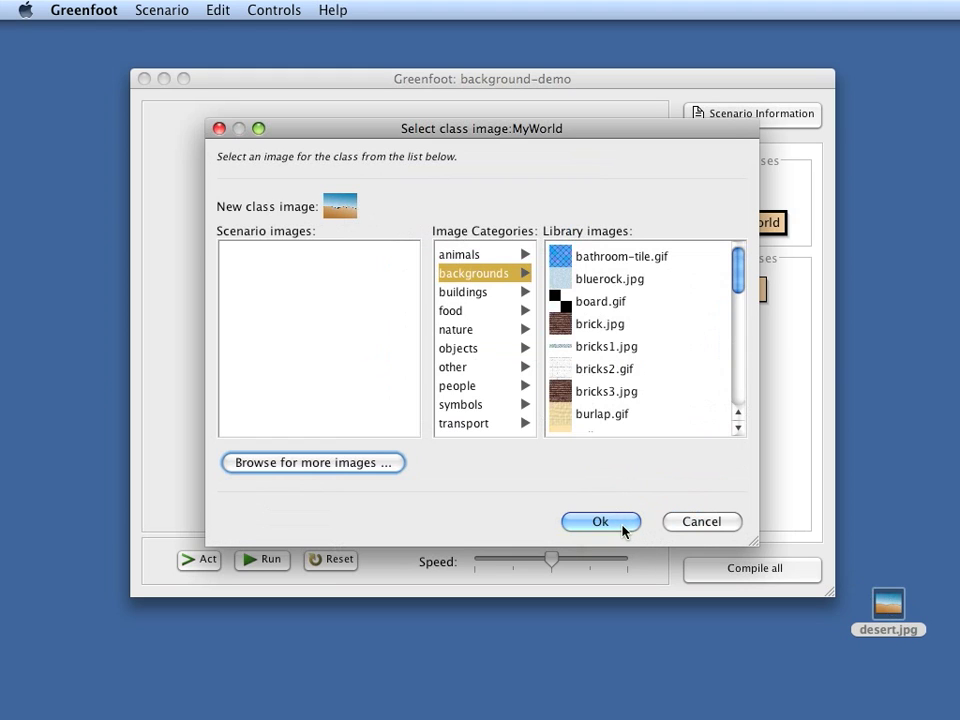
# - Confirm the desert image for MyWorld and compile so it shows as the background
pyautogui.click(600, 520)
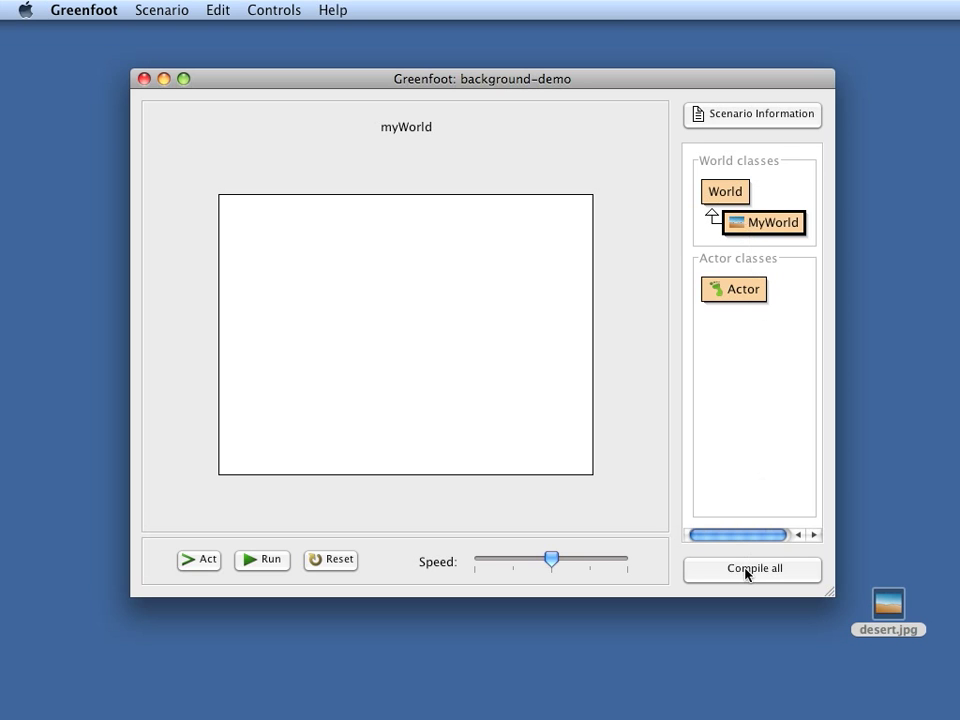
pyautogui.click(752, 568)
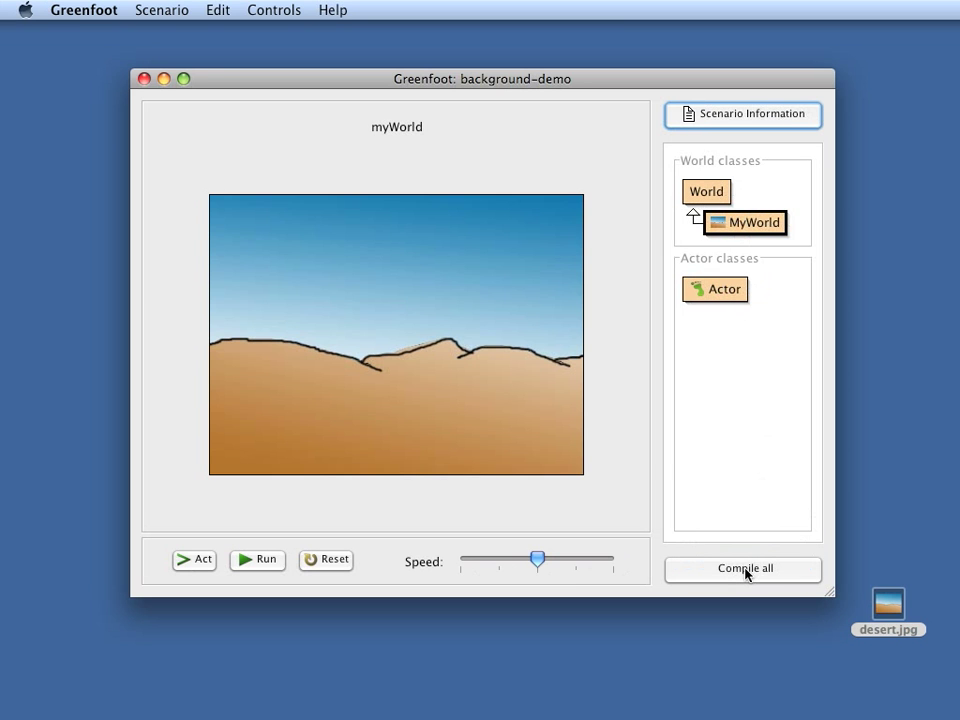
pyautogui.moveTo(488, 408)
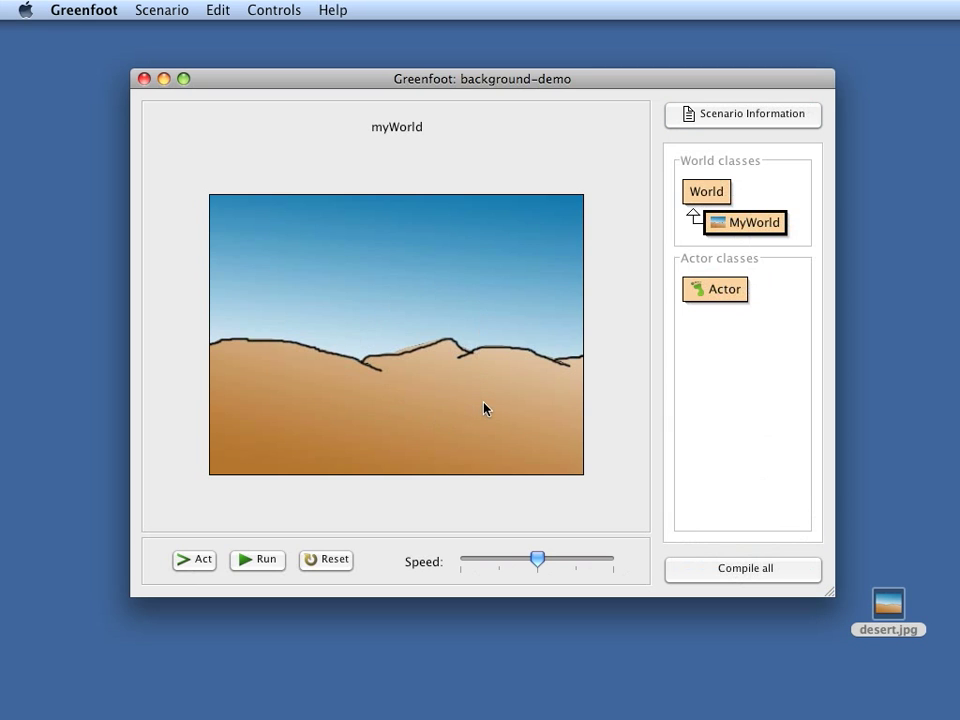
pyautogui.moveTo(340, 344)
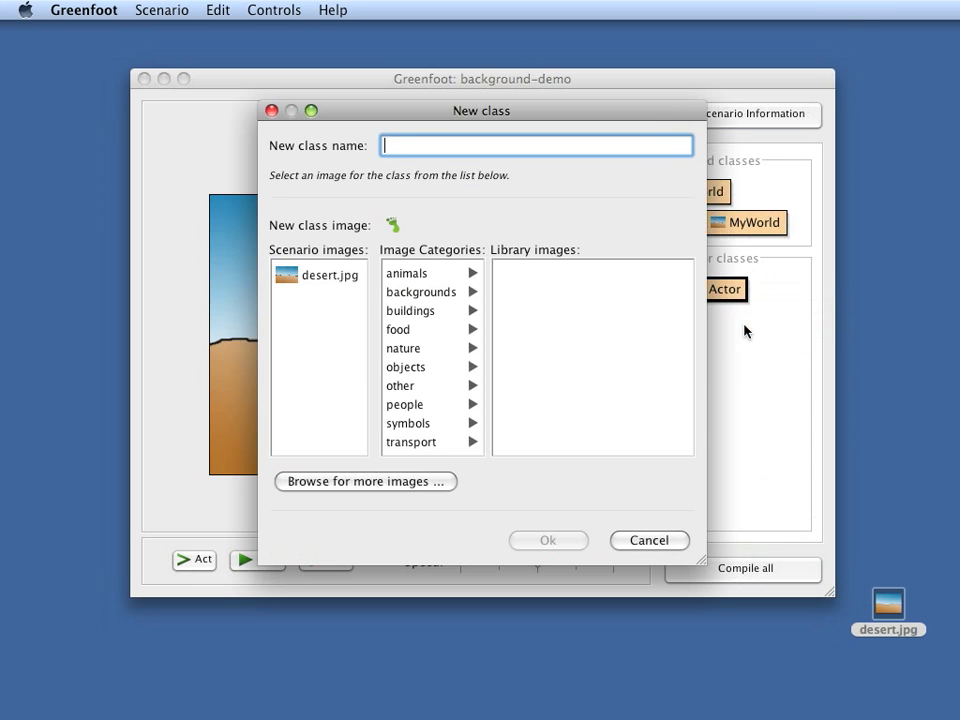
# - Name the new Actor subclass Elephant and give it the elephant picture from animals
pyautogui.write('E')
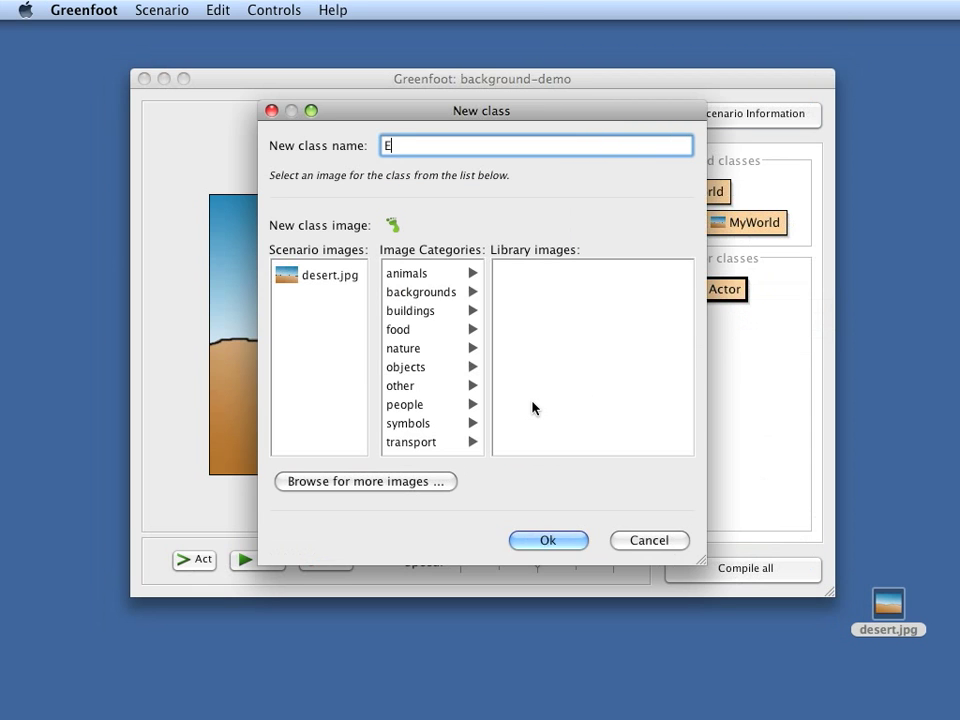
pyautogui.write('lephant')
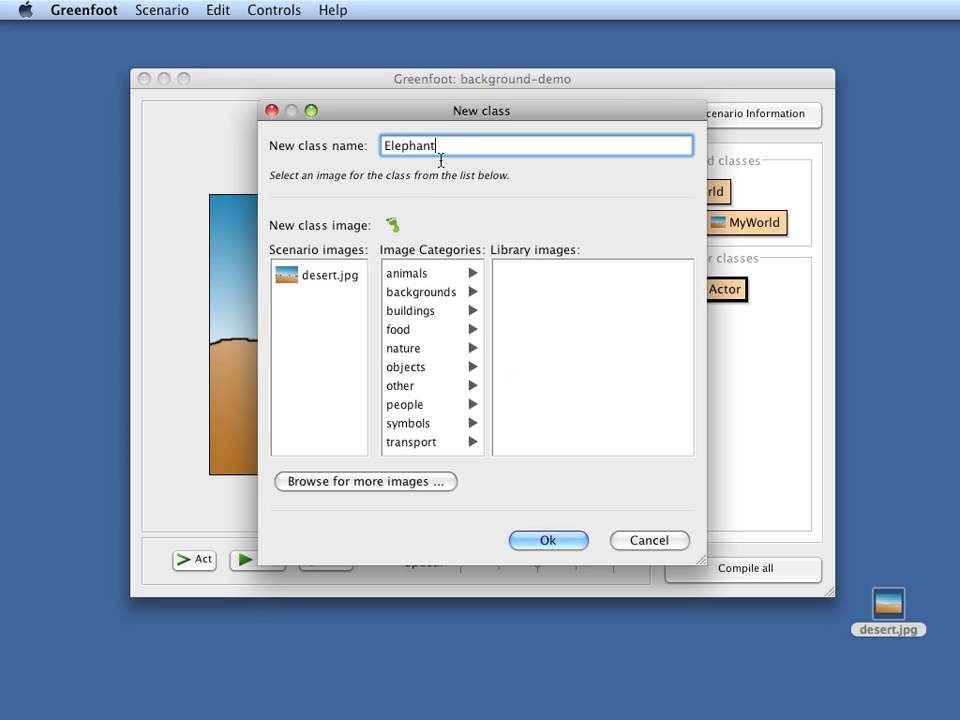
pyautogui.click(406, 272)
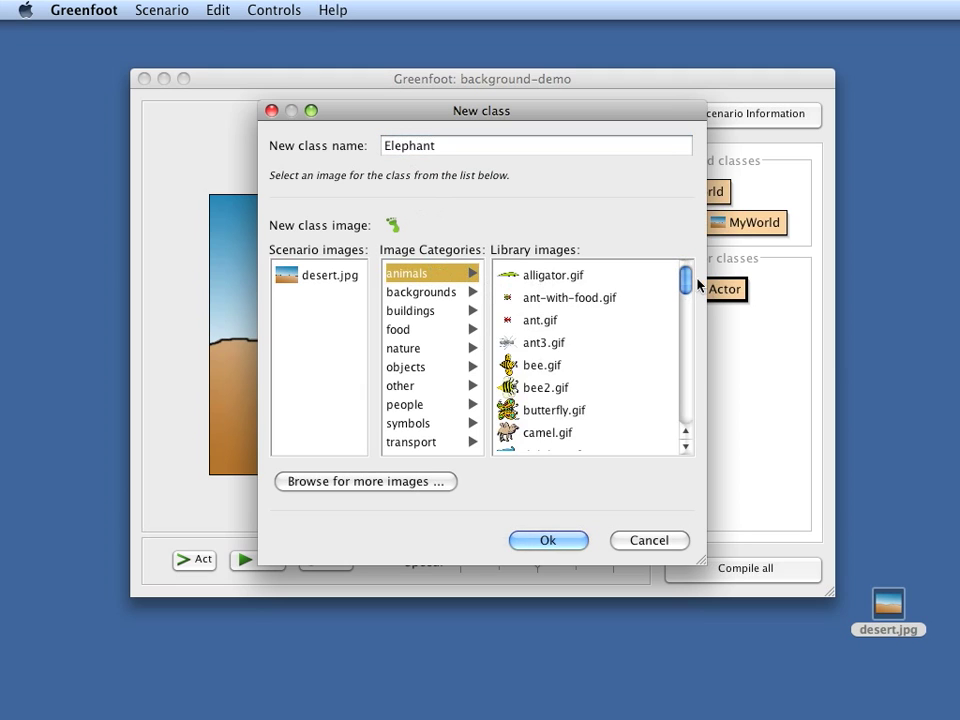
pyautogui.scroll(-3)
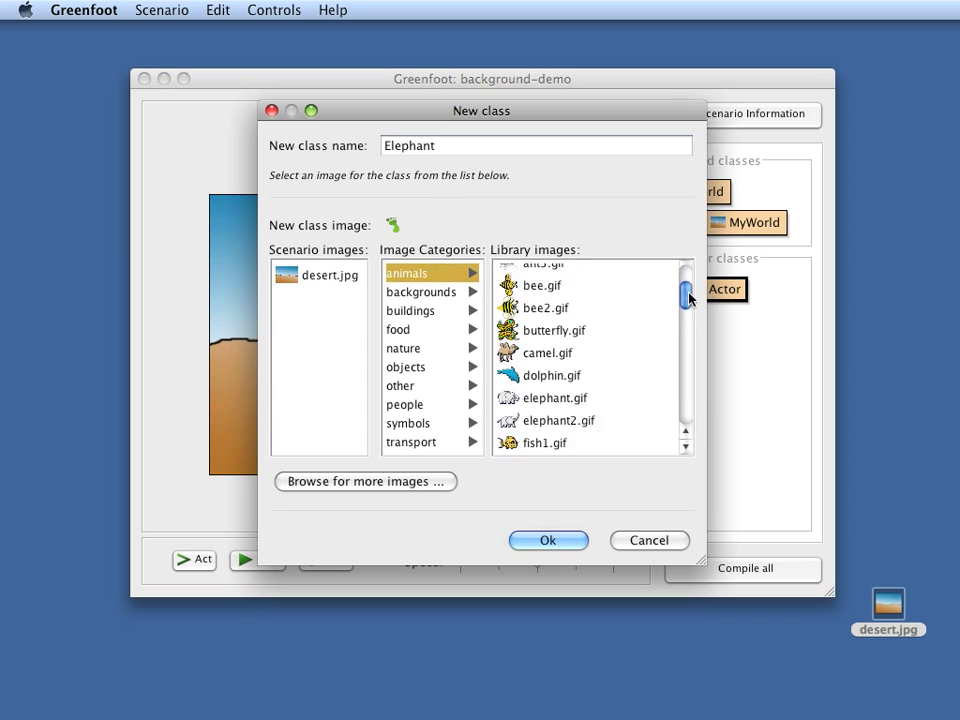
pyautogui.click(552, 352)
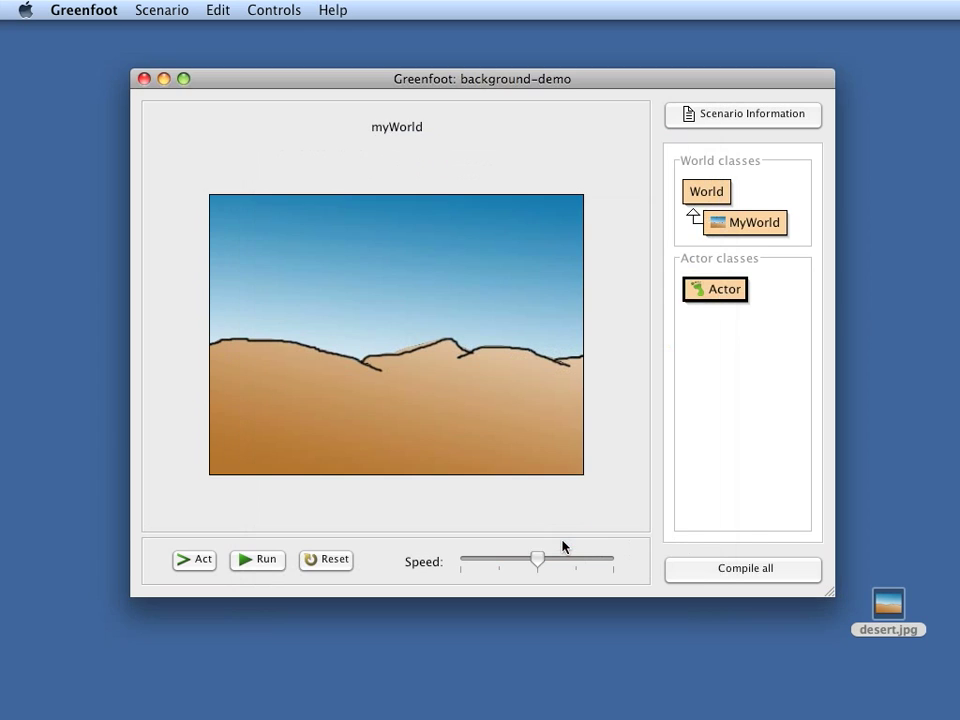
# - Compile the scenario and place an elephant on the left of the desert world
pyautogui.click(744, 568)
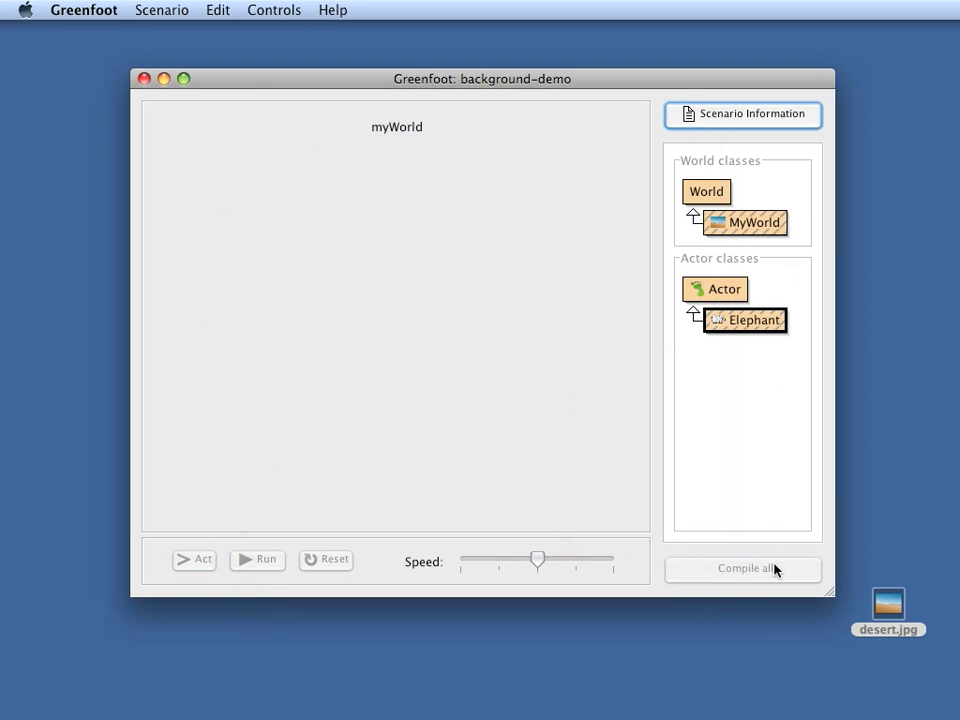
pyautogui.click(744, 568)
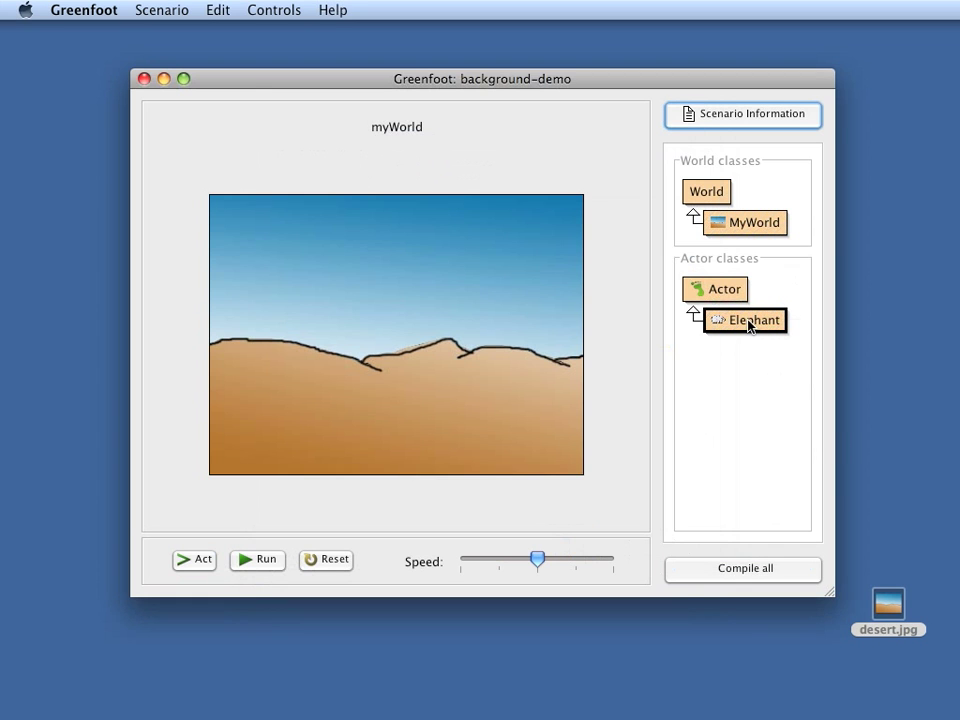
pyautogui.moveTo(744, 320); pyautogui.dragTo(324, 356)
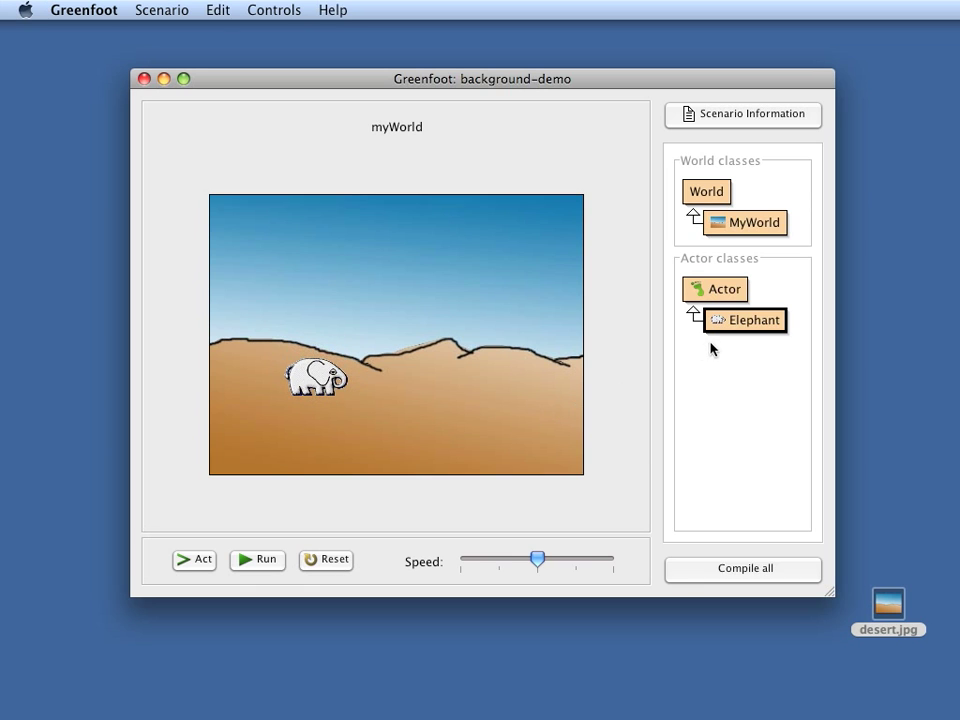
# - Place a second elephant lower right in the desert, then select the MyWorld class
pyautogui.moveTo(744, 320); pyautogui.dragTo(776, 330)
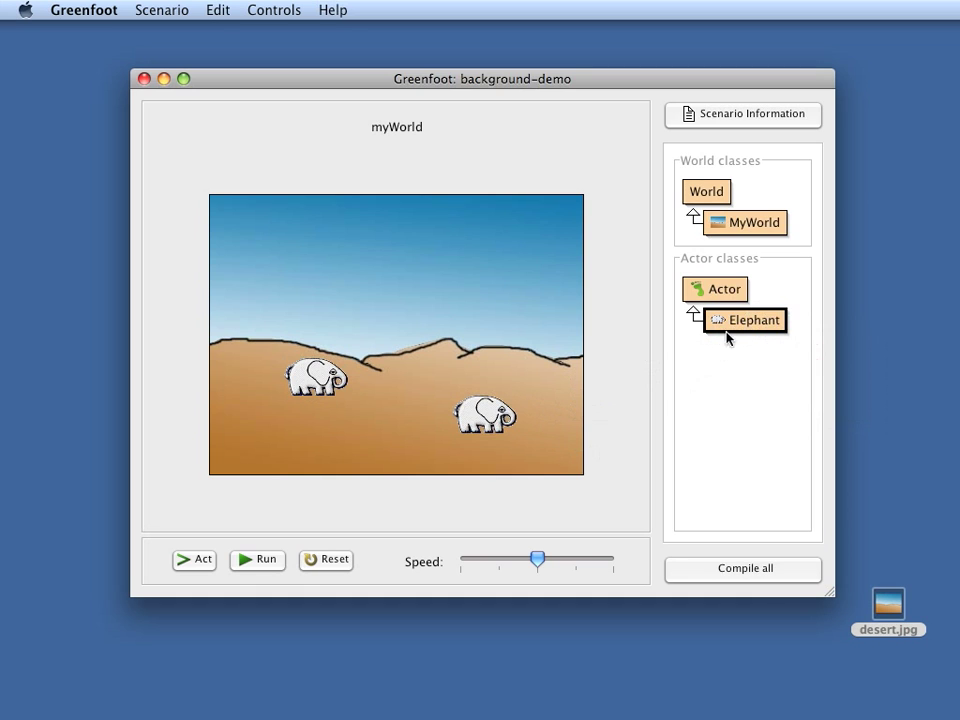
pyautogui.moveTo(384, 392)
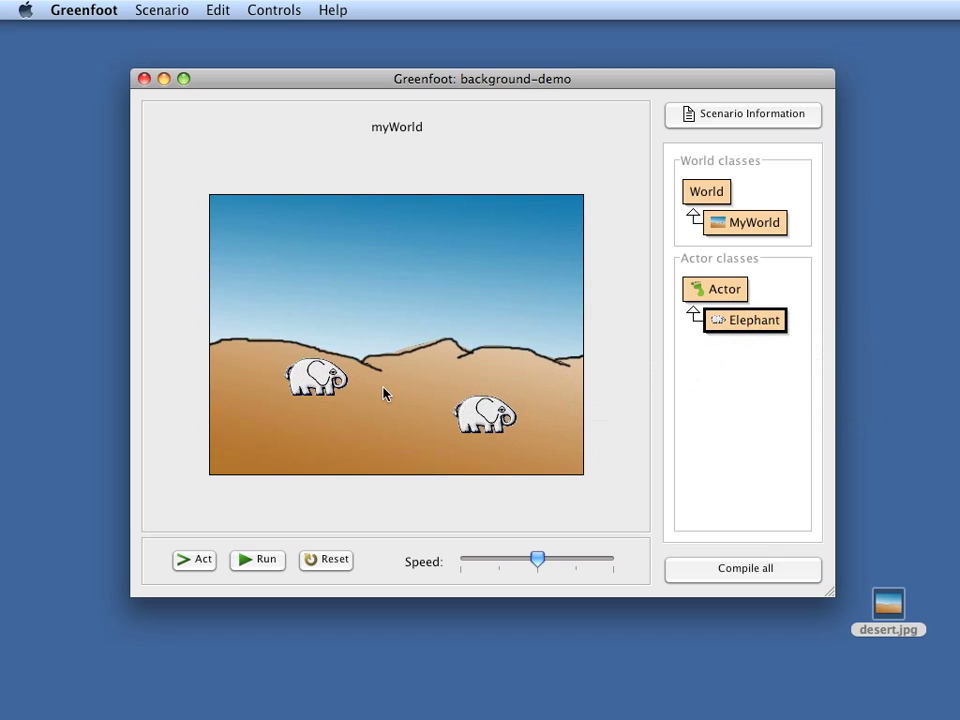
pyautogui.moveTo(560, 300)
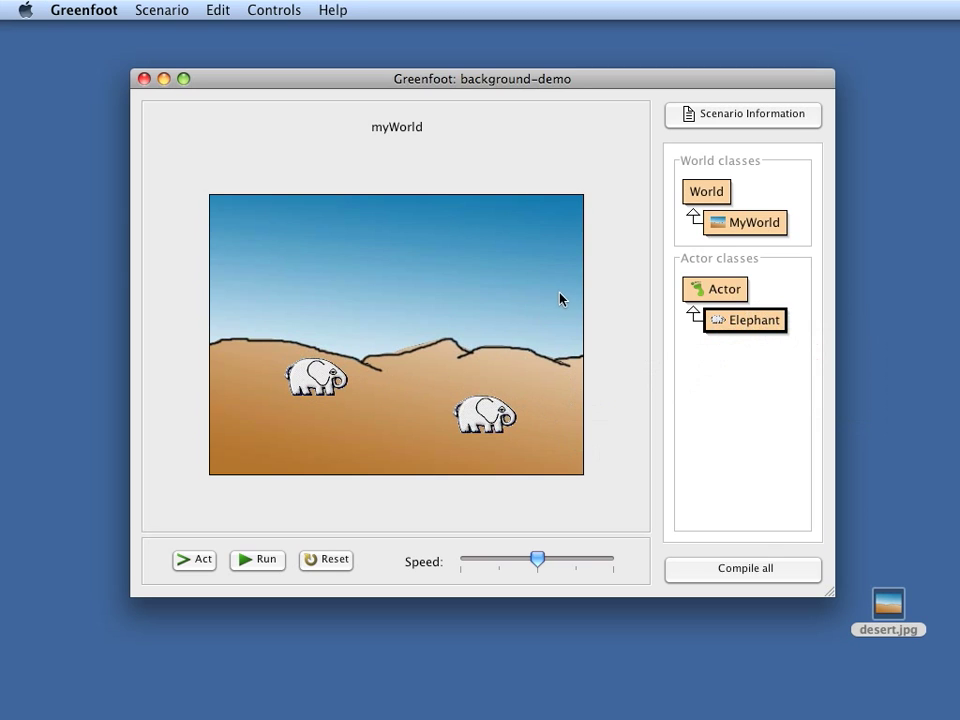
pyautogui.moveTo(612, 292)
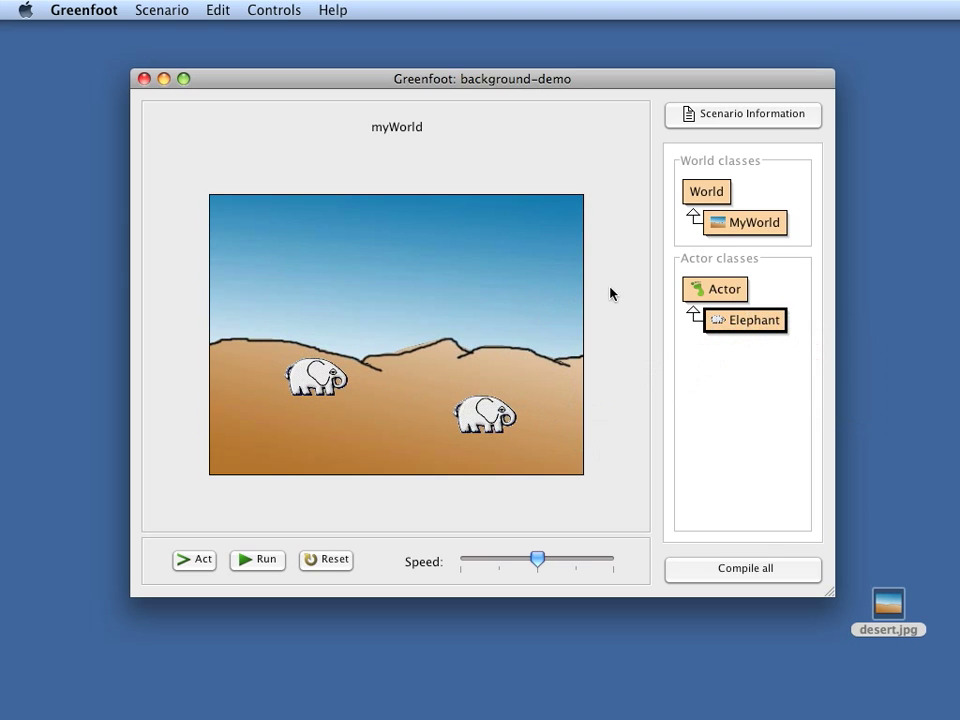
pyautogui.moveTo(744, 228)
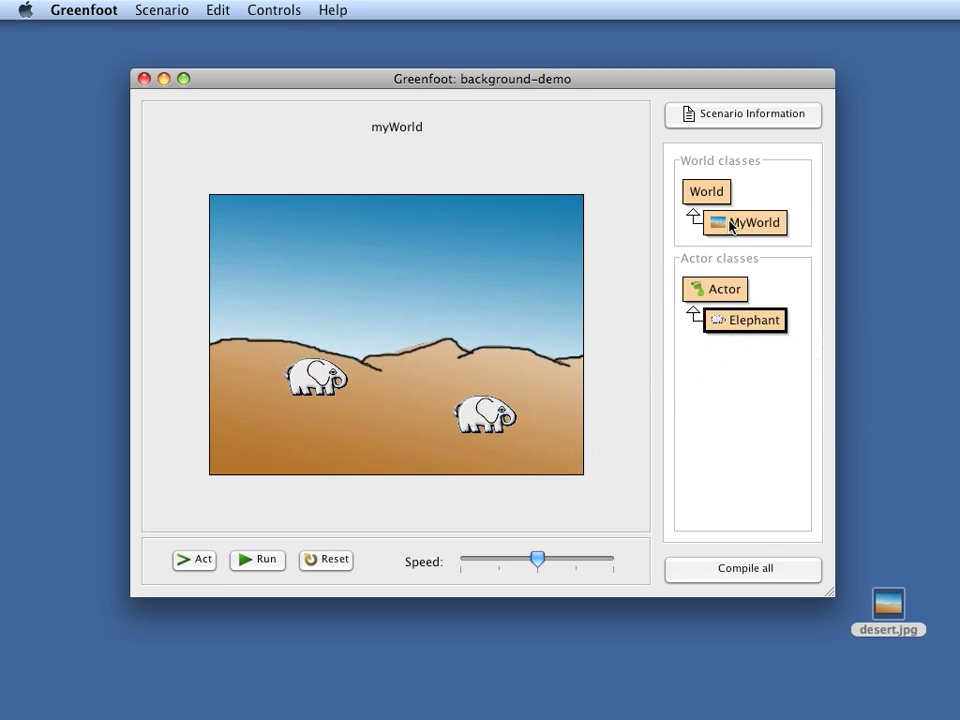
pyautogui.click(744, 222)
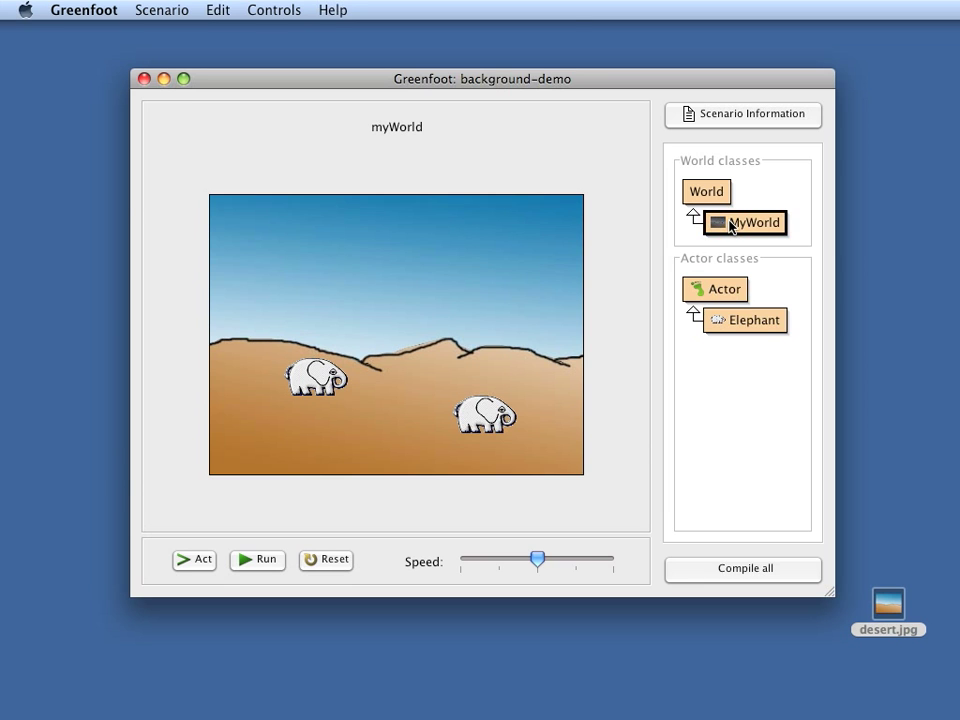
# - Open the MyWorld source and inspect the super(40, 30, 10) world size
pyautogui.doubleClick(744, 222)
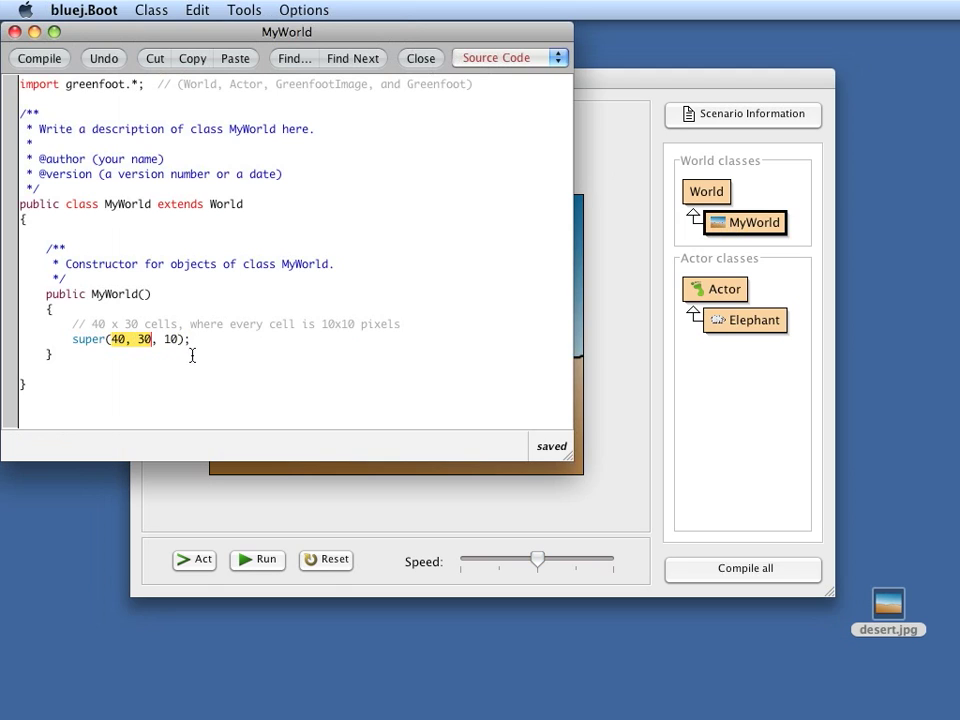
pyautogui.doubleClick(168, 340)
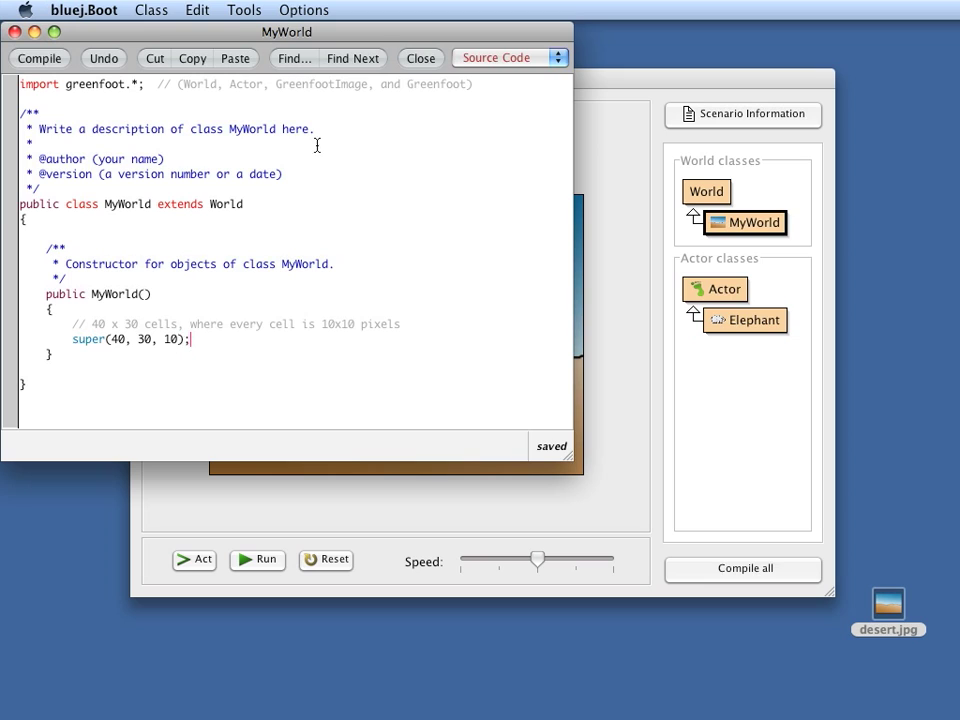
pyautogui.moveTo(600, 220)
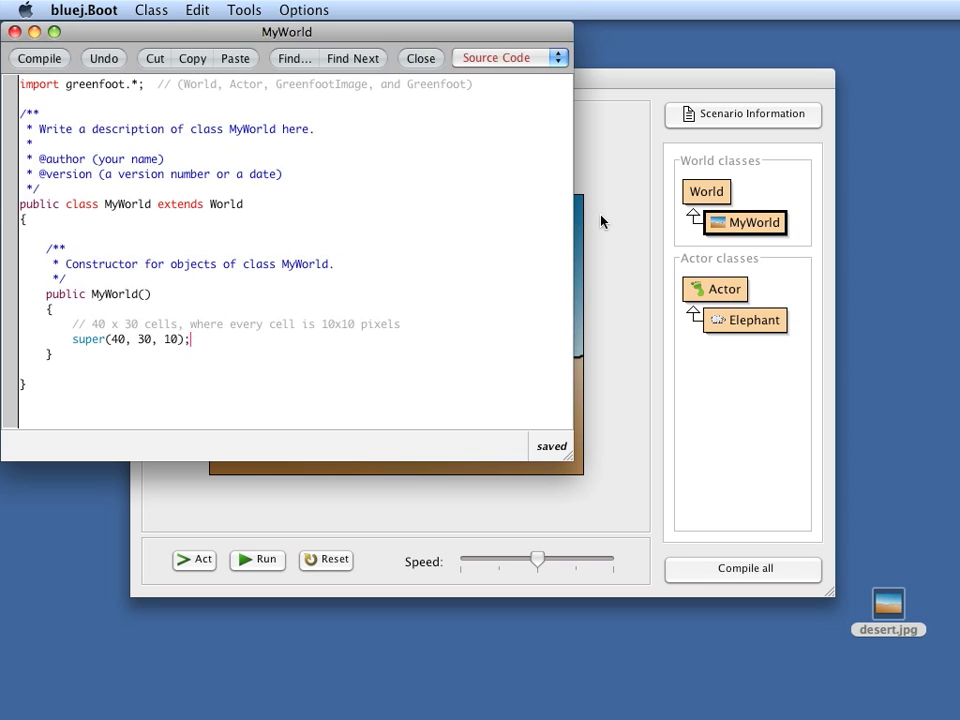
pyautogui.moveTo(656, 430)
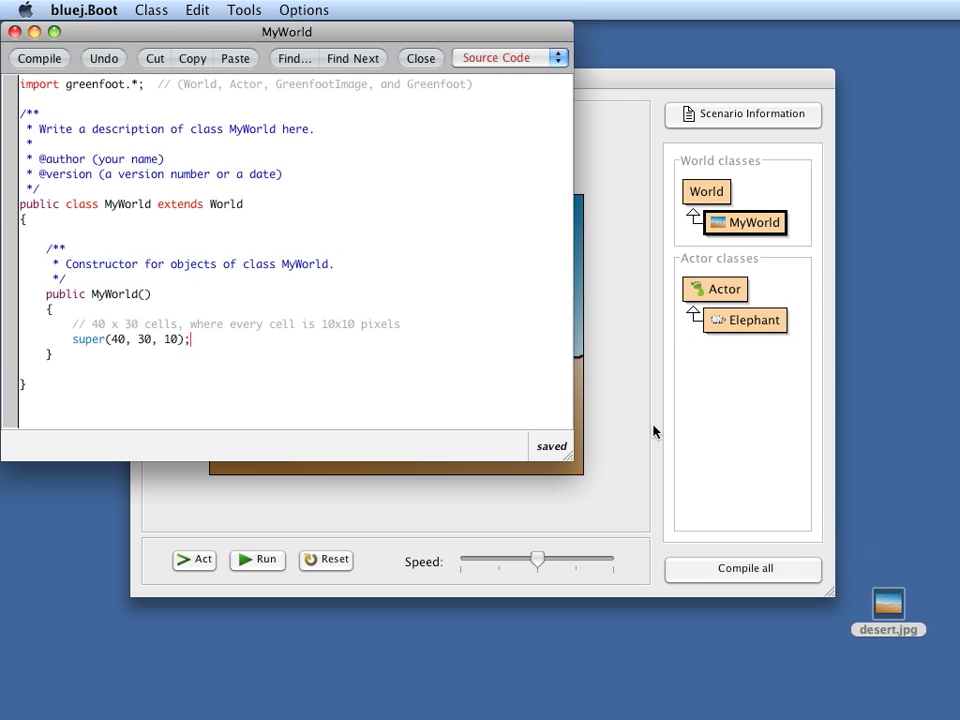
pyautogui.moveTo(432, 72)
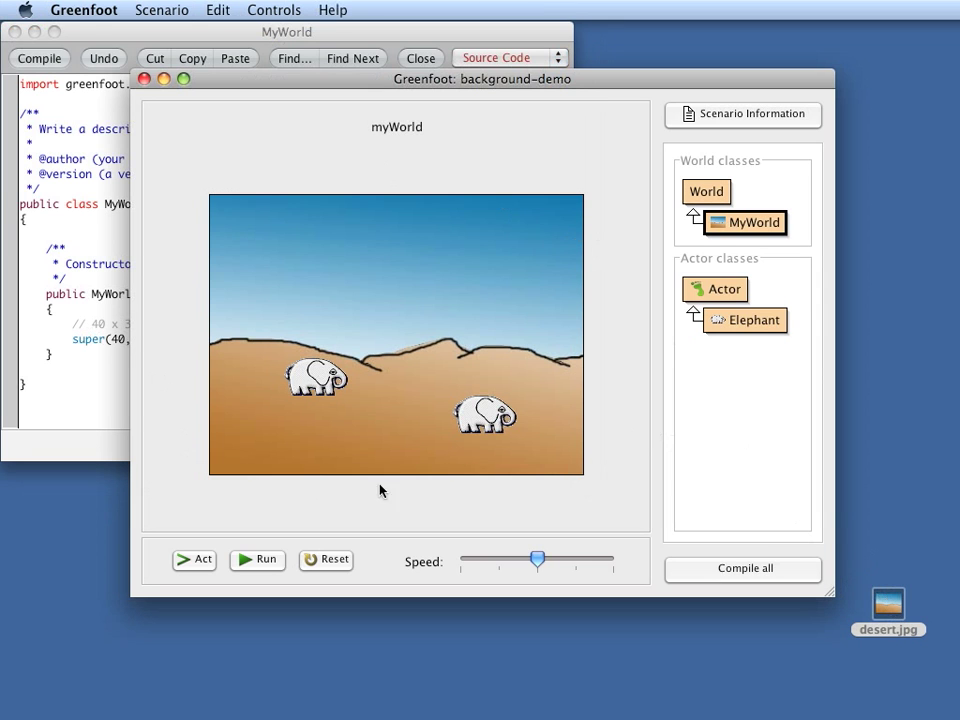
pyautogui.moveTo(108, 392)
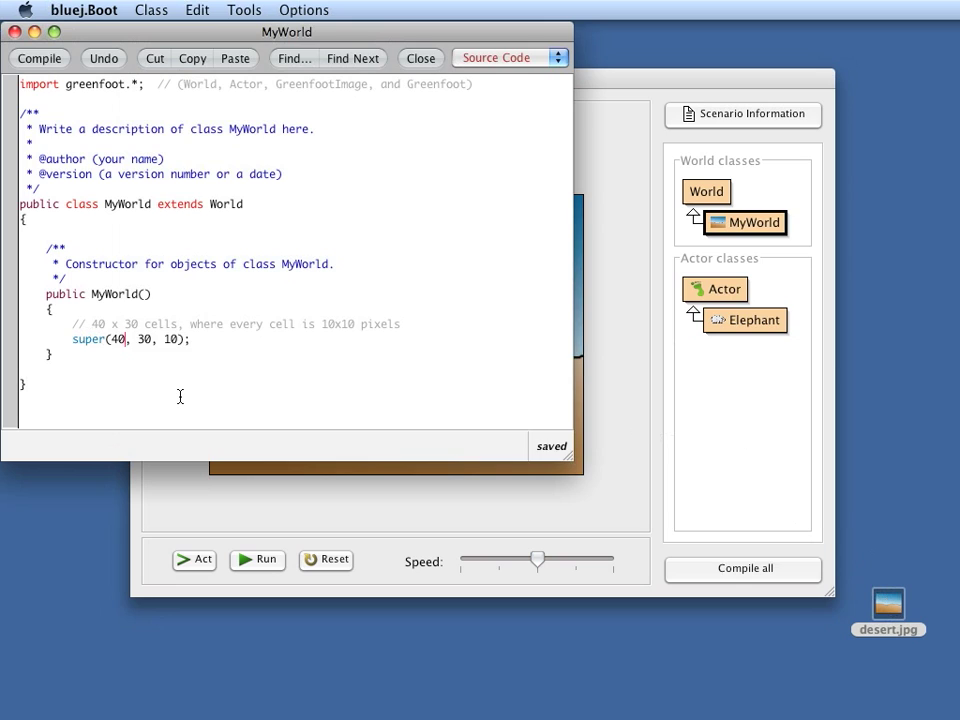
# - Edit the world size in super(40, 30, 10) so the world is rebuilt larger
pyautogui.write('4')
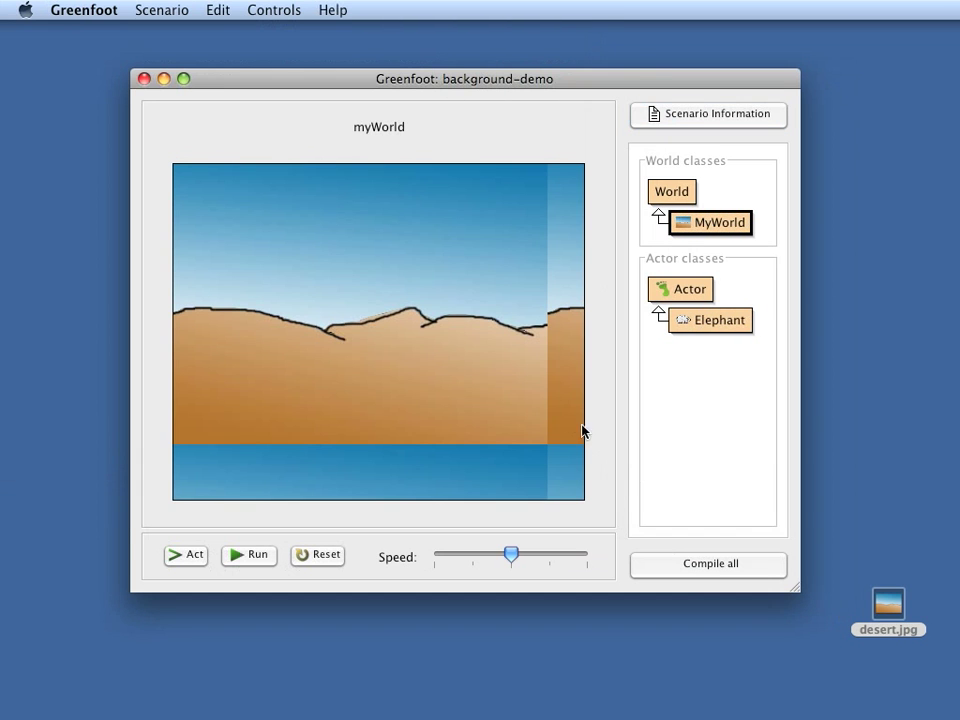
pyautogui.moveTo(556, 532)
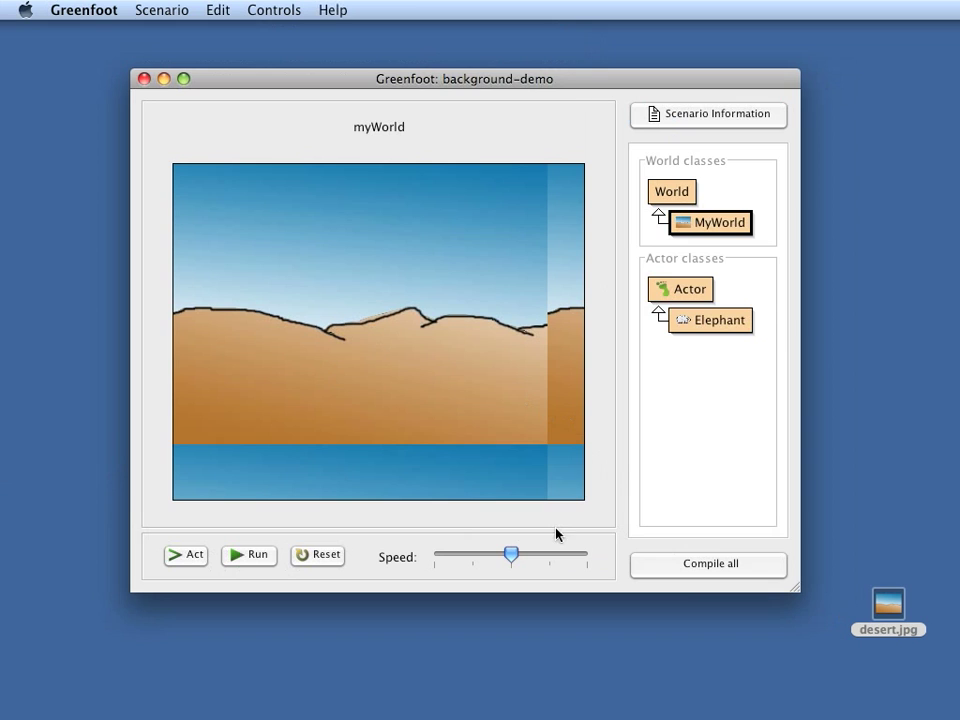
pyautogui.moveTo(572, 486)
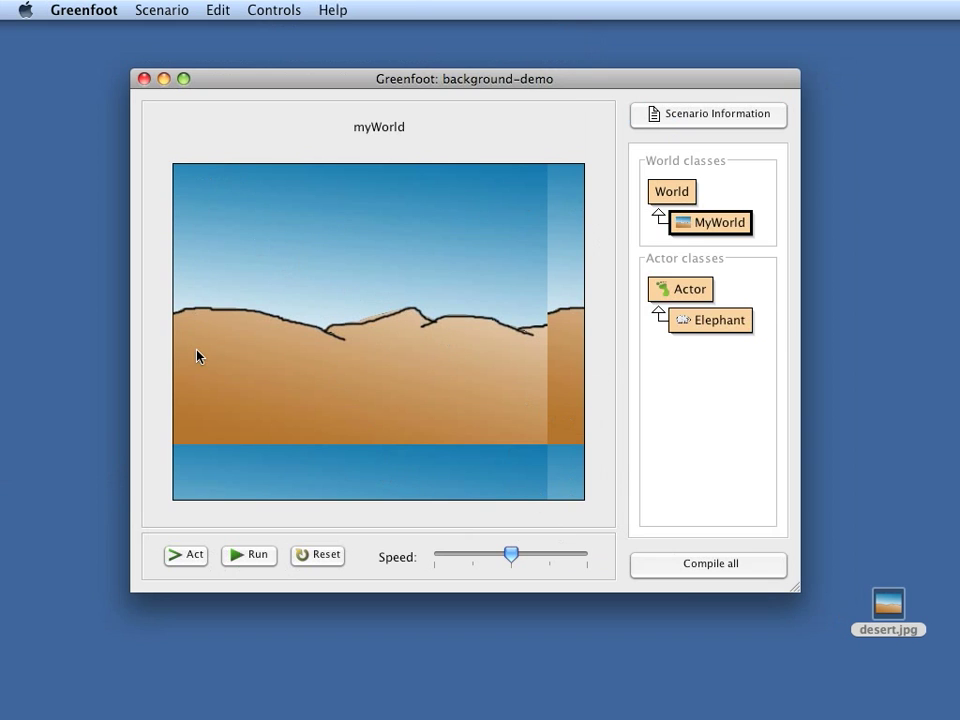
pyautogui.moveTo(382, 324)
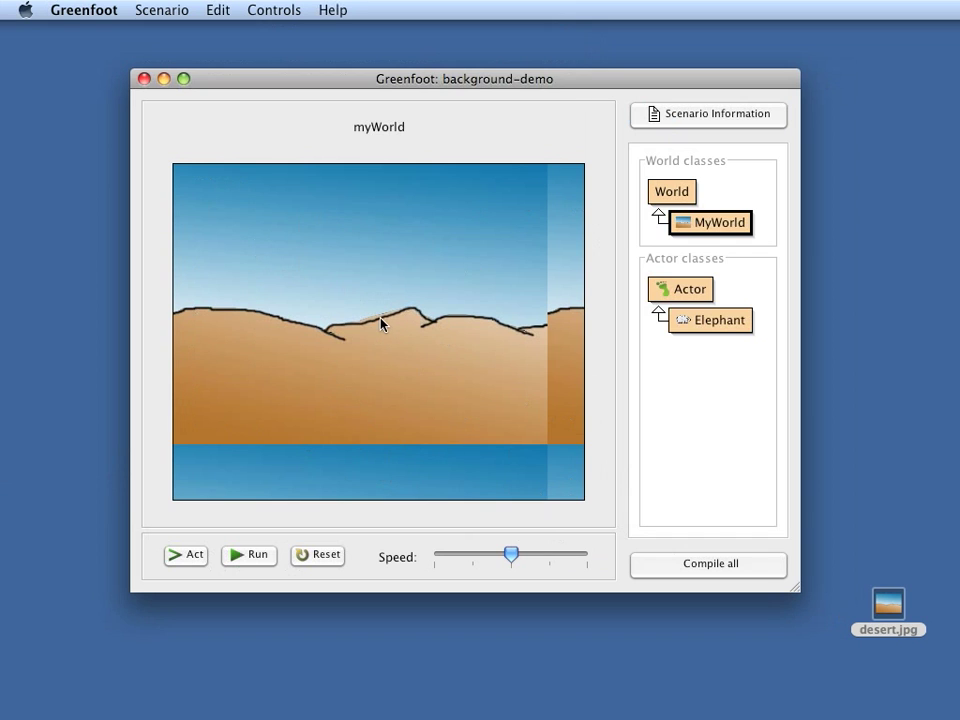
pyautogui.moveTo(566, 326)
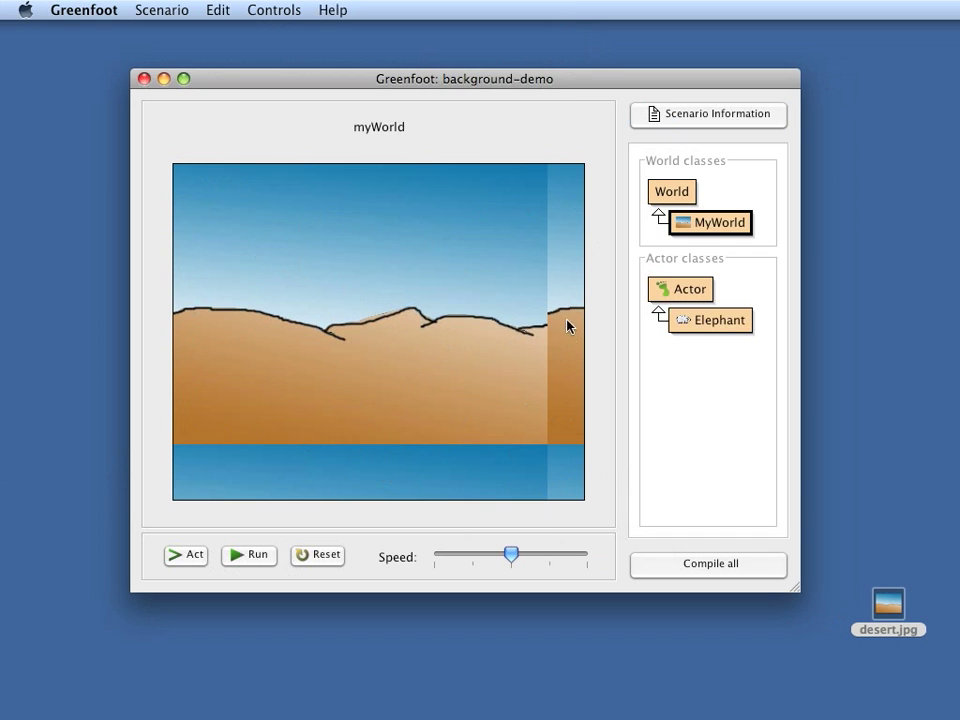
pyautogui.moveTo(568, 316)
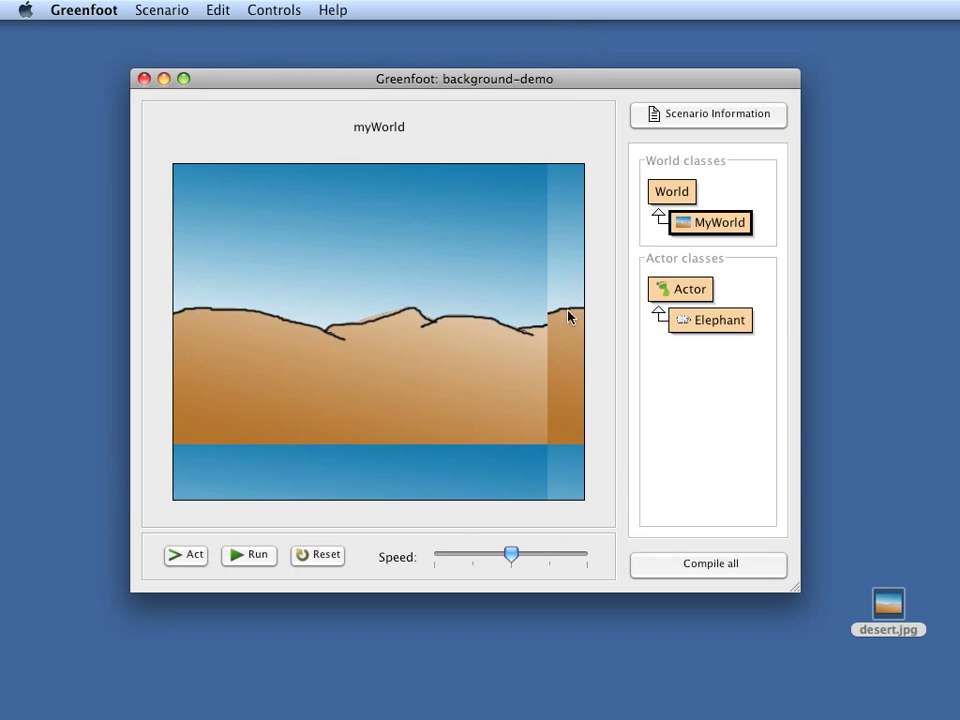
pyautogui.moveTo(368, 476)
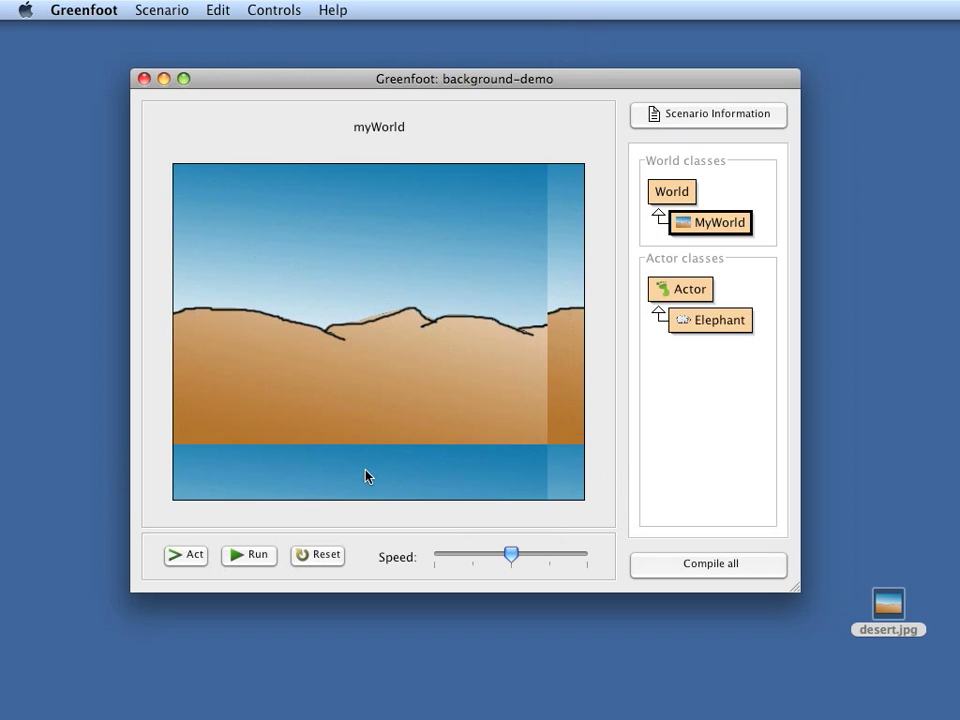
pyautogui.moveTo(552, 478)
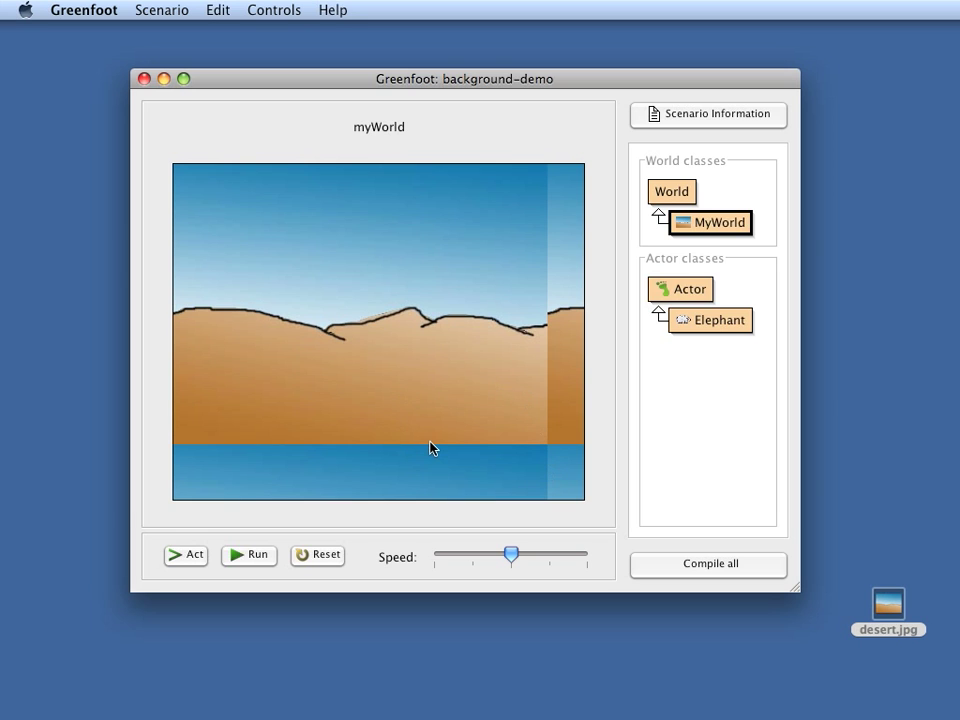
pyautogui.moveTo(714, 240)
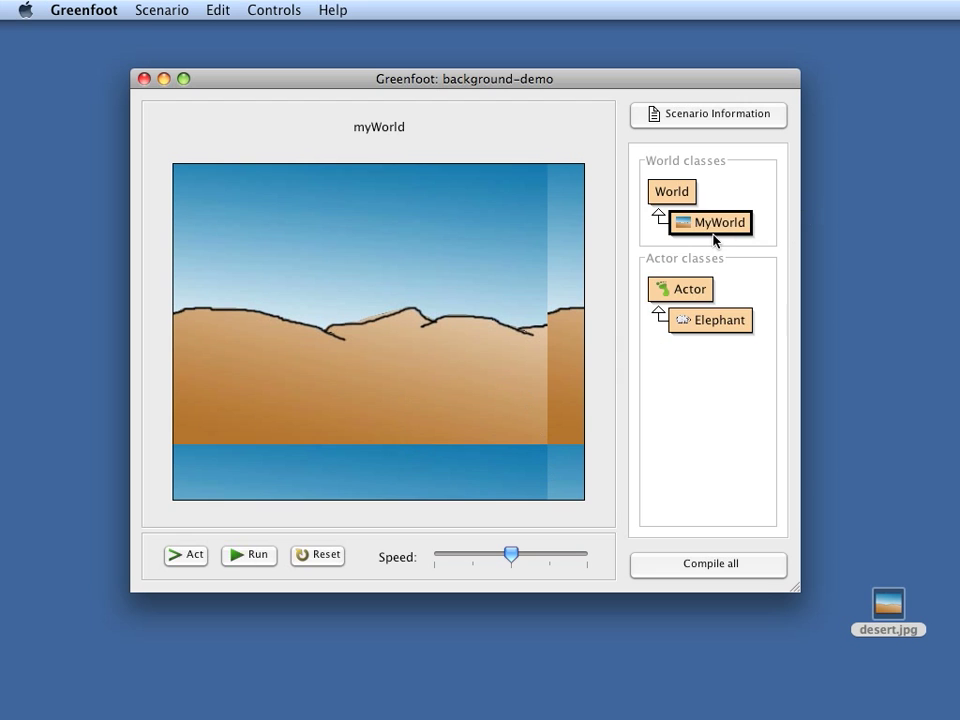
# - Reopen the MyWorld source and set the world height back to 30, giving 44 by 30
pyautogui.doubleClick(712, 222)
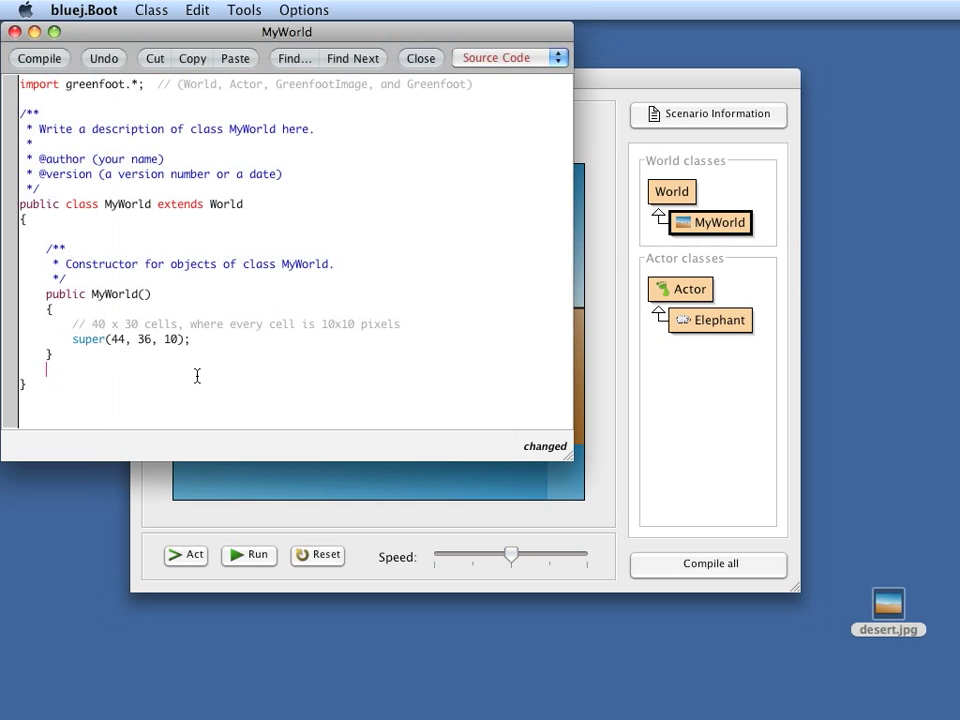
pyautogui.write('30')
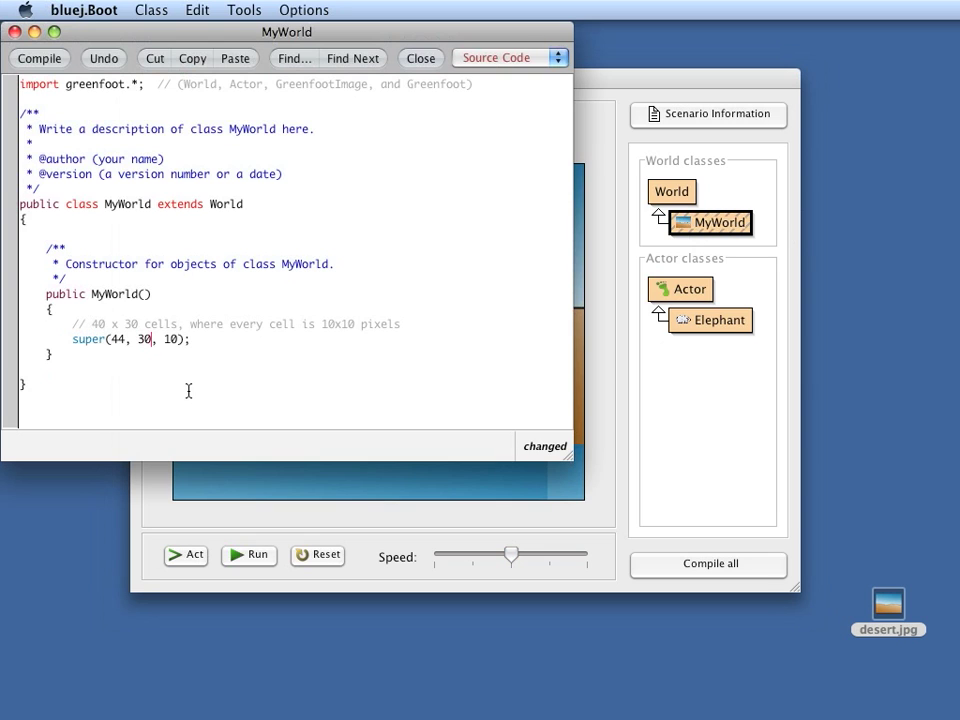